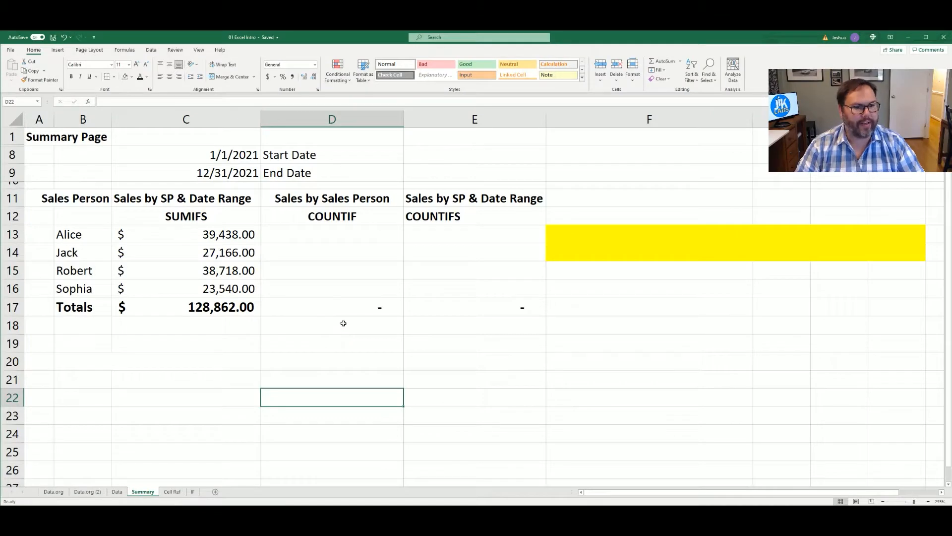
pyautogui.moveTo(115, 236)
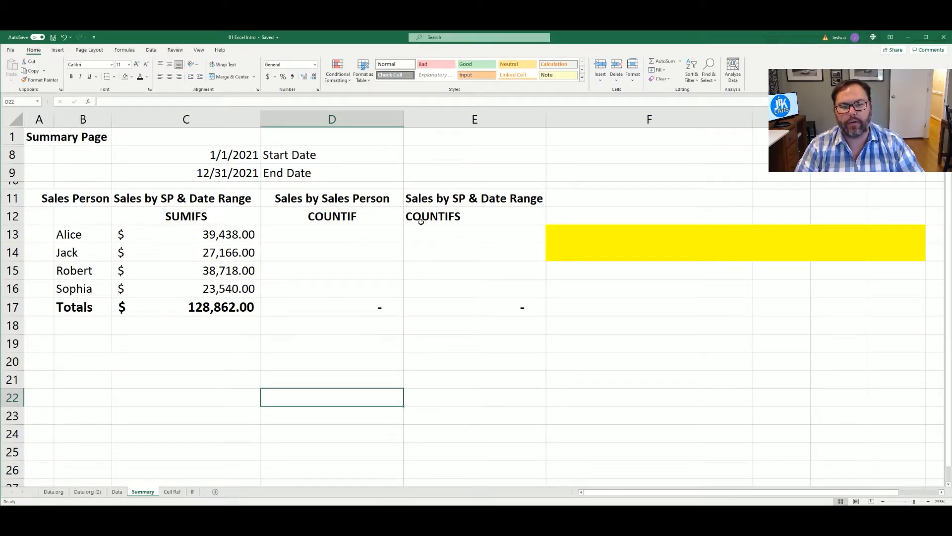
# Step: Review the Summary headings and salesperson names, then switch to the Data sheet's sales report
pyautogui.click(475, 216)
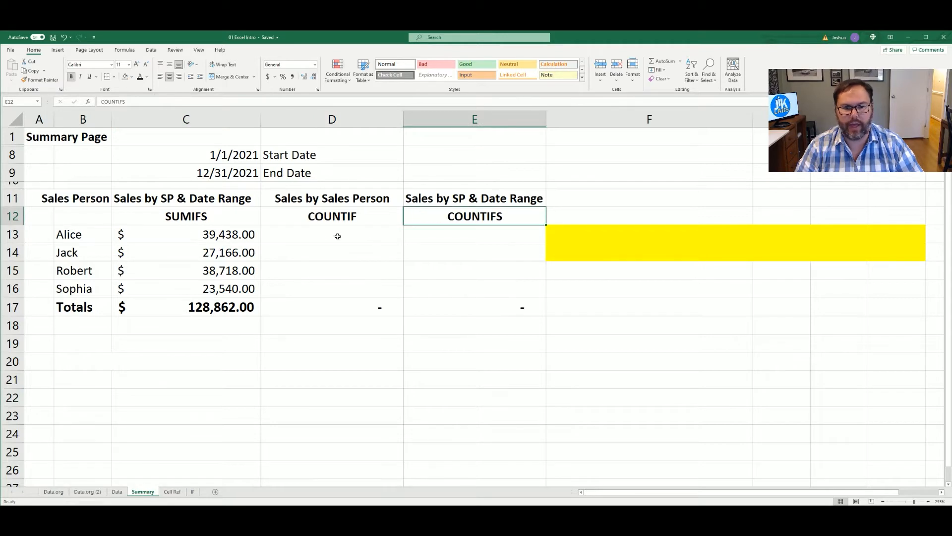
pyautogui.click(332, 234)
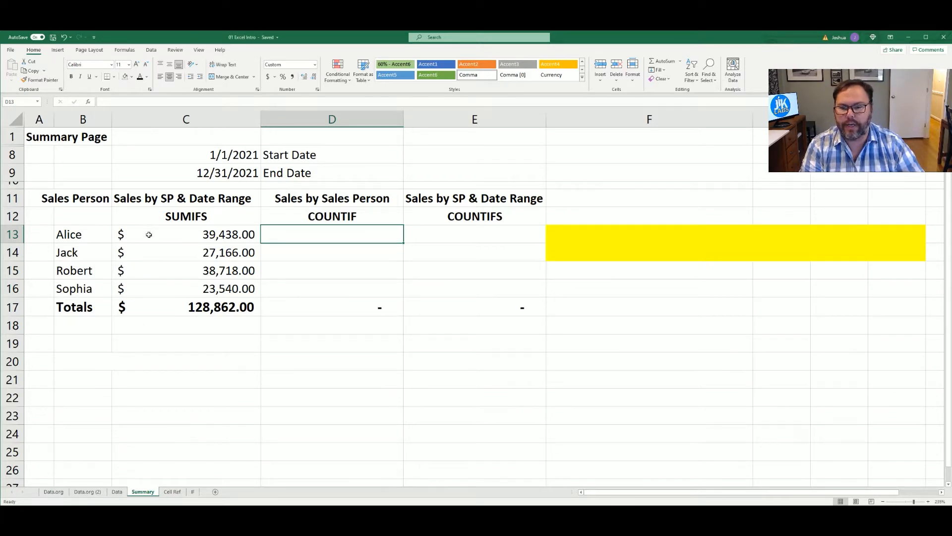
pyautogui.click(185, 216)
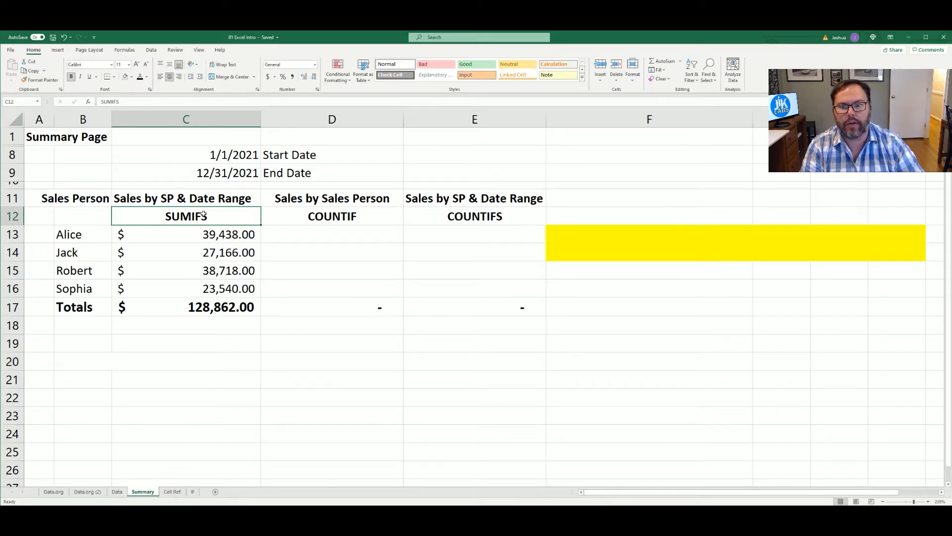
pyautogui.moveTo(341, 231)
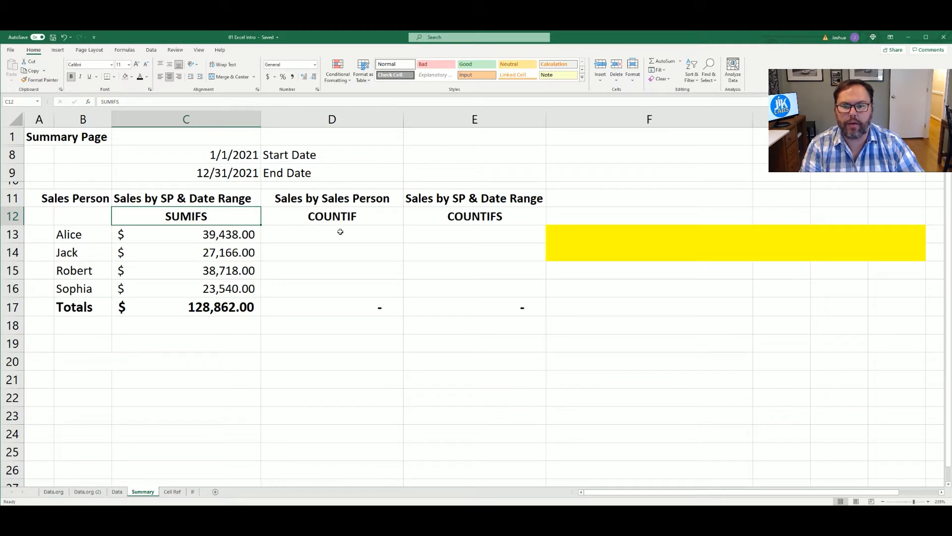
pyautogui.click(82, 234)
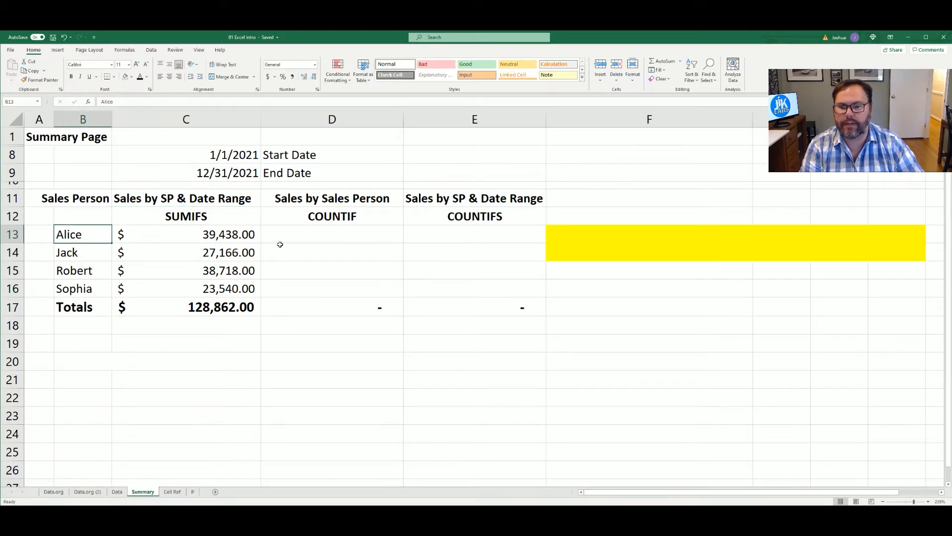
pyautogui.click(82, 252)
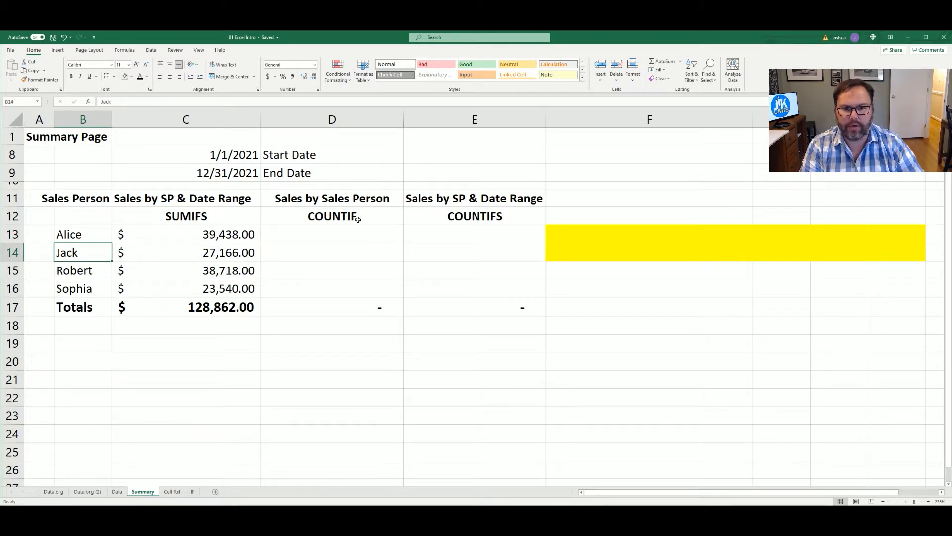
pyautogui.moveTo(337, 299)
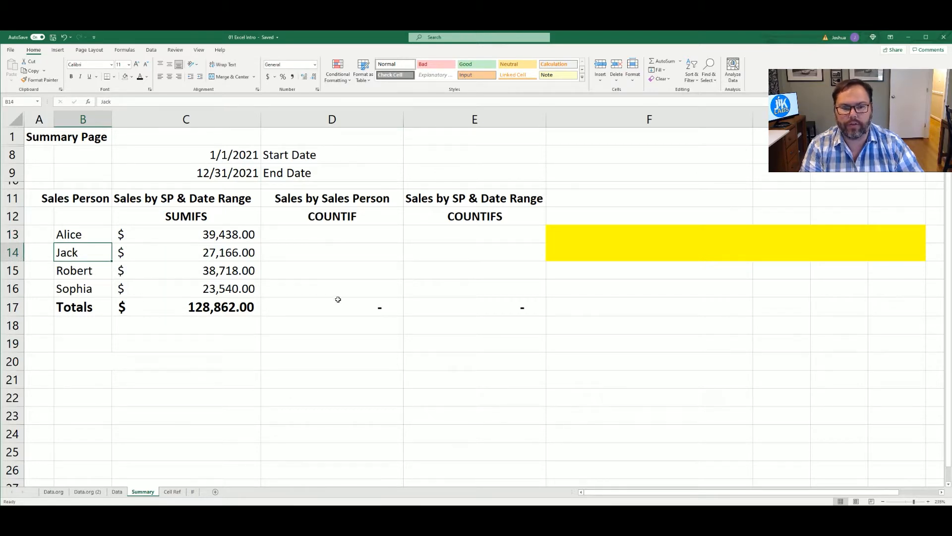
pyautogui.moveTo(485, 275)
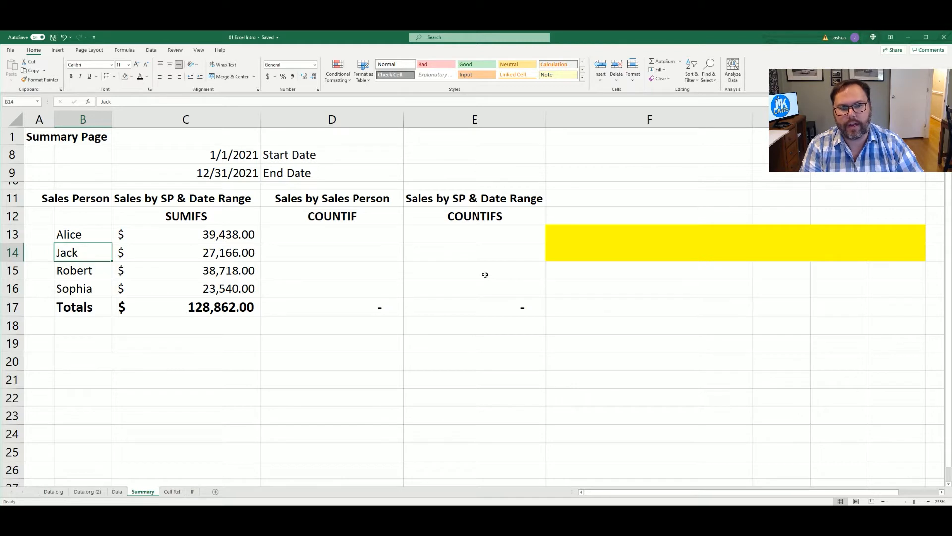
pyautogui.moveTo(193, 236)
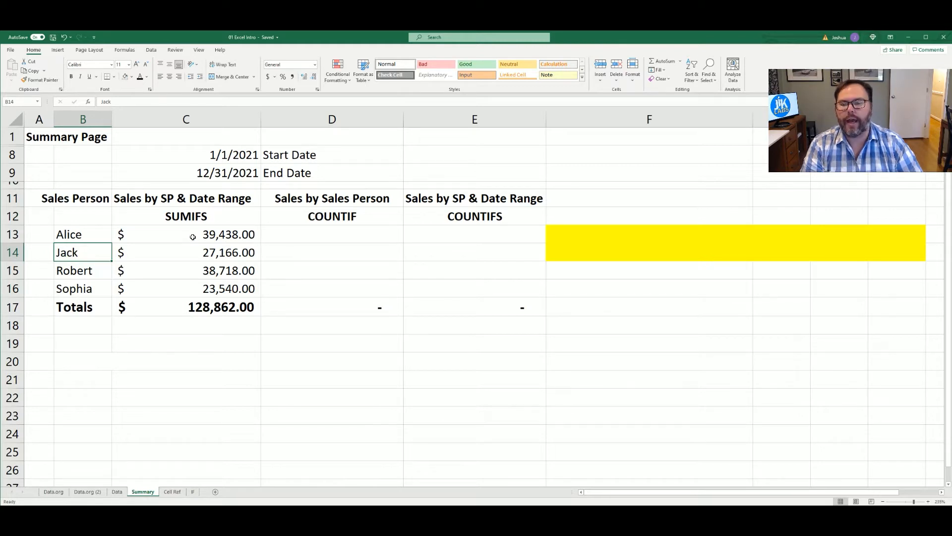
pyautogui.moveTo(223, 221)
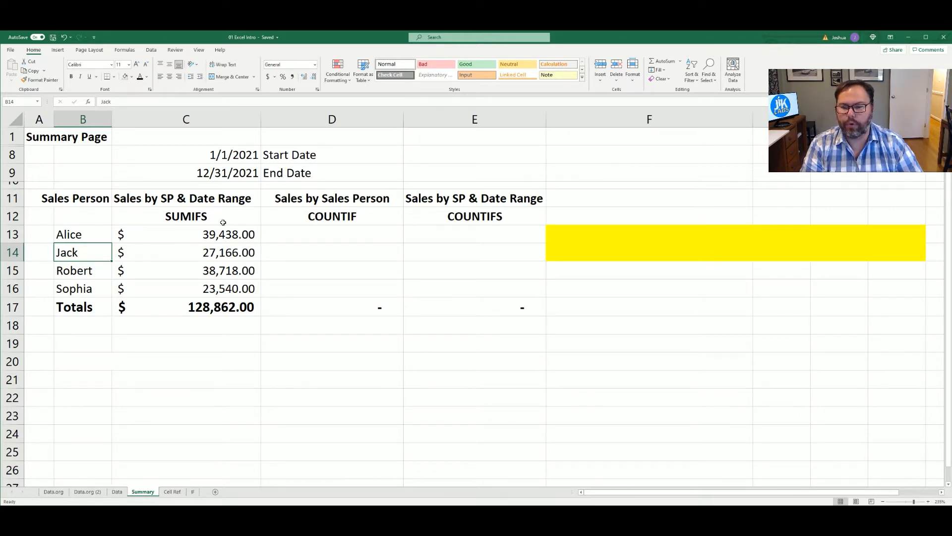
pyautogui.moveTo(463, 275)
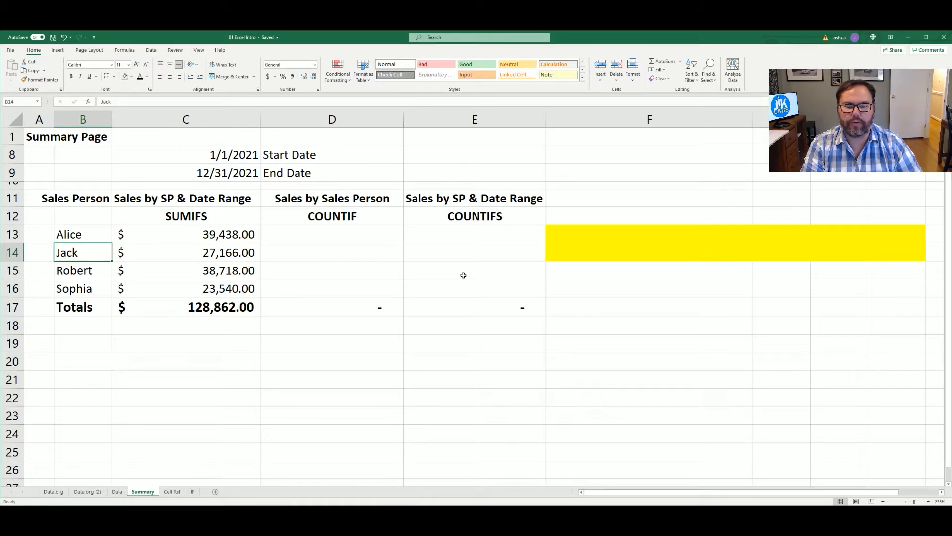
pyautogui.click(116, 491)
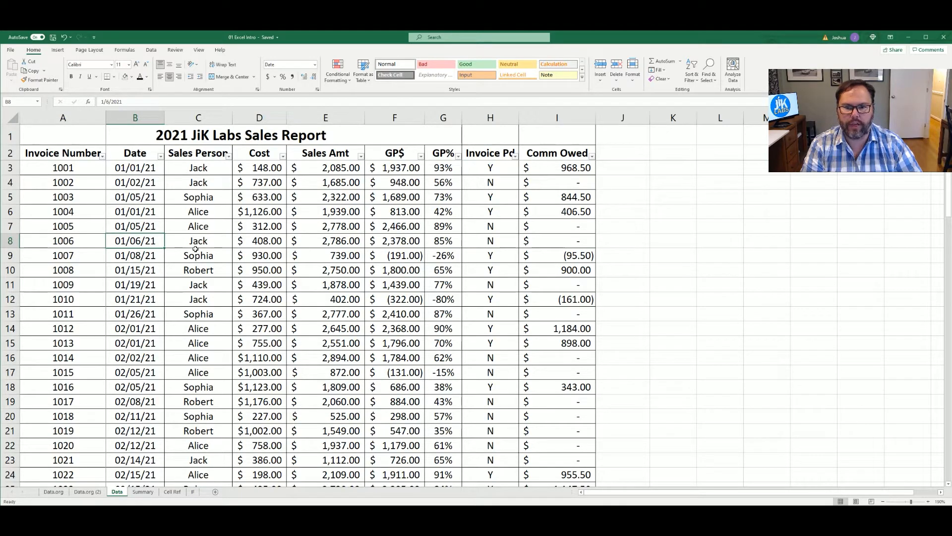
pyautogui.moveTo(278, 277)
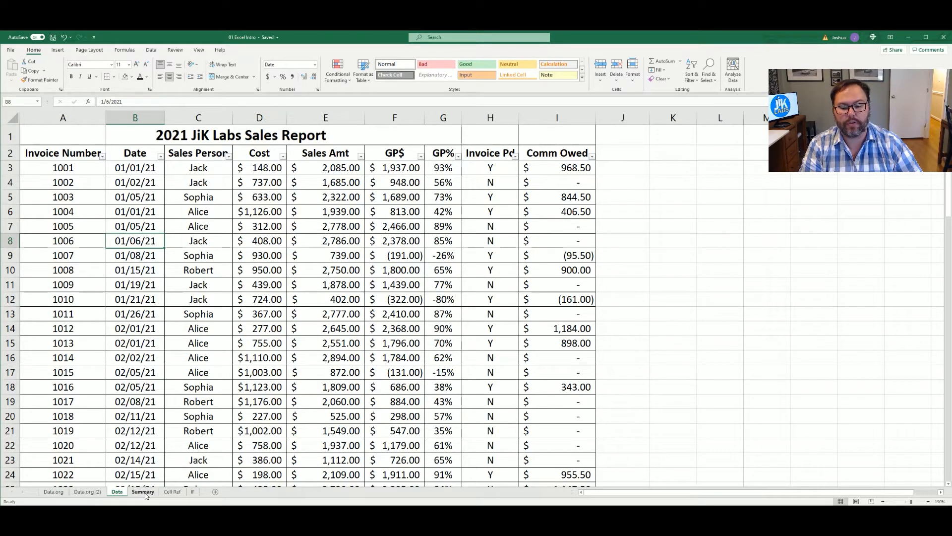
# Step: On the Summary sheet, label D1 'Total Count' and enter =COUNT(sales) returning 80
pyautogui.click(143, 491)
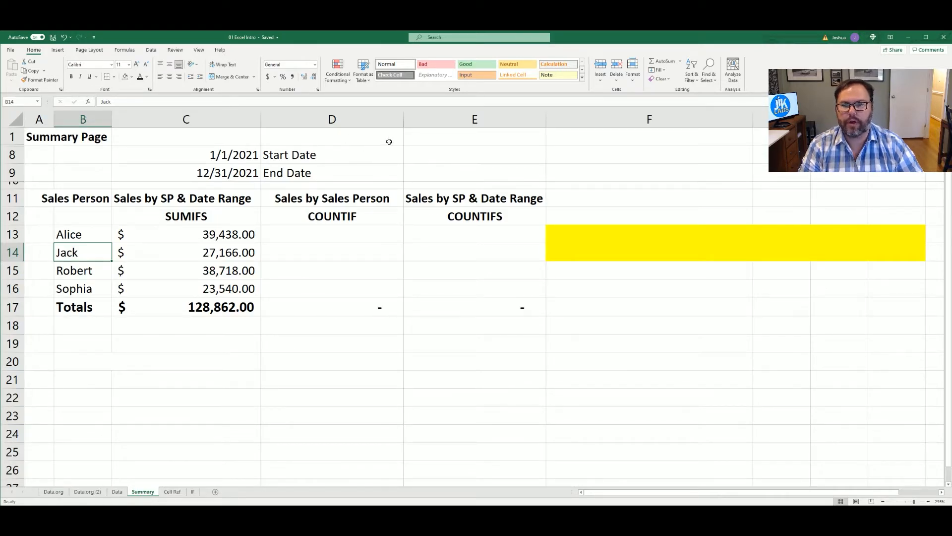
pyautogui.click(331, 136)
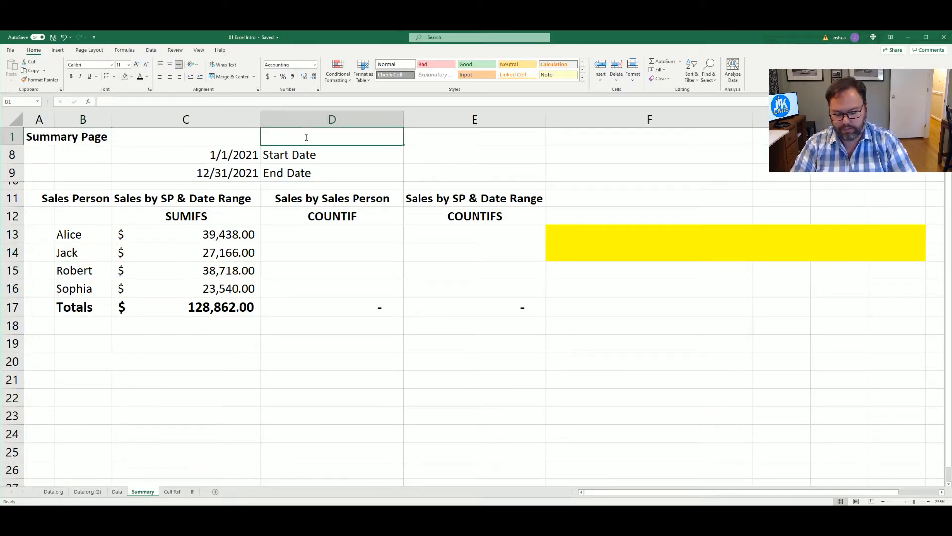
pyautogui.write('Total Co')
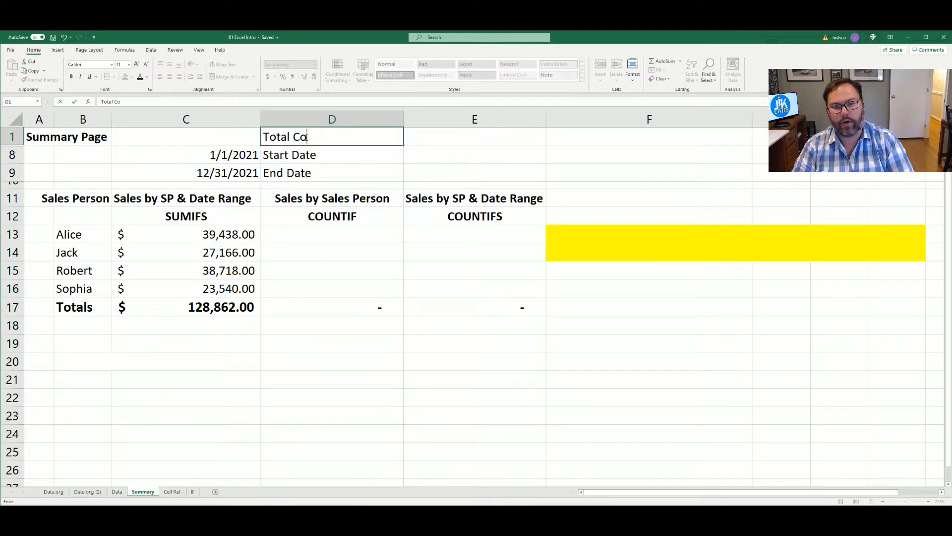
pyautogui.write('unt')
pyautogui.click(186, 136)
pyautogui.write('=')
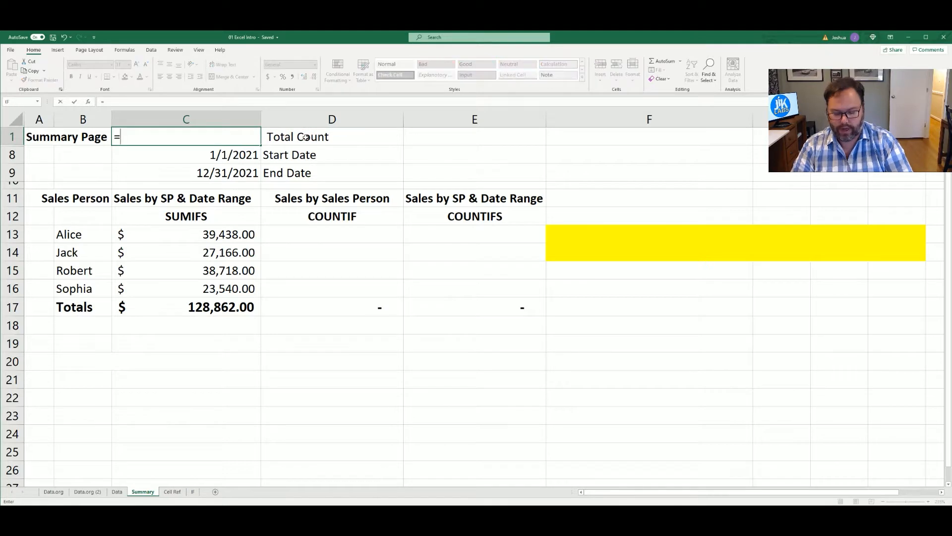
pyautogui.write('count(')
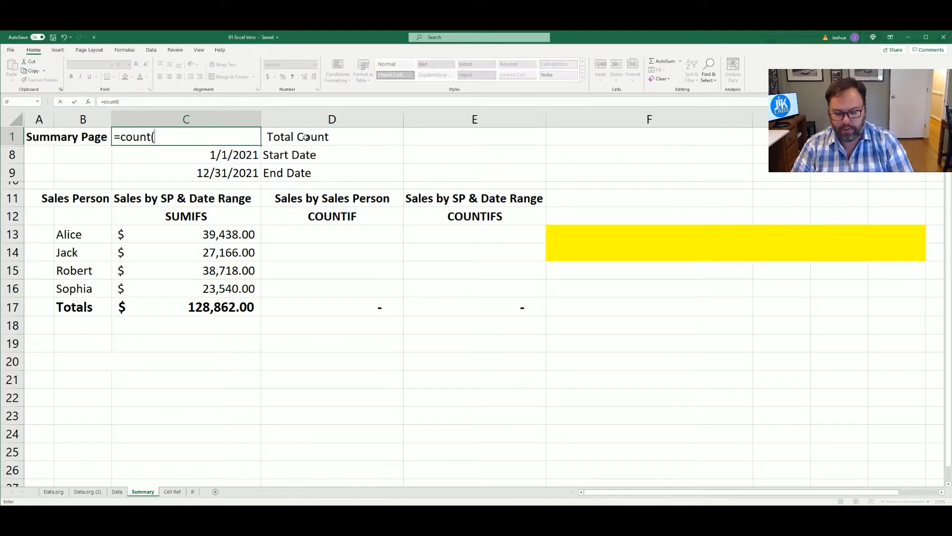
pyautogui.write('sa')
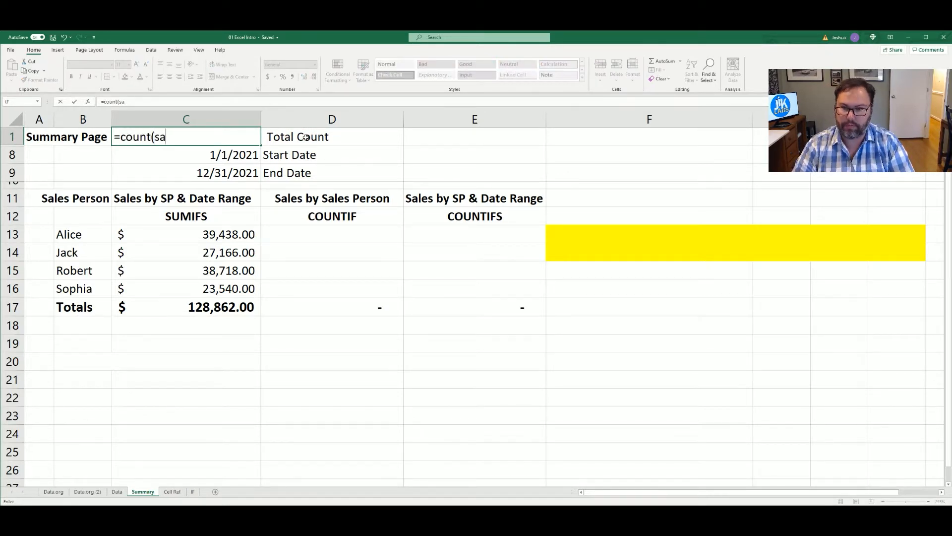
pyautogui.write('les)')
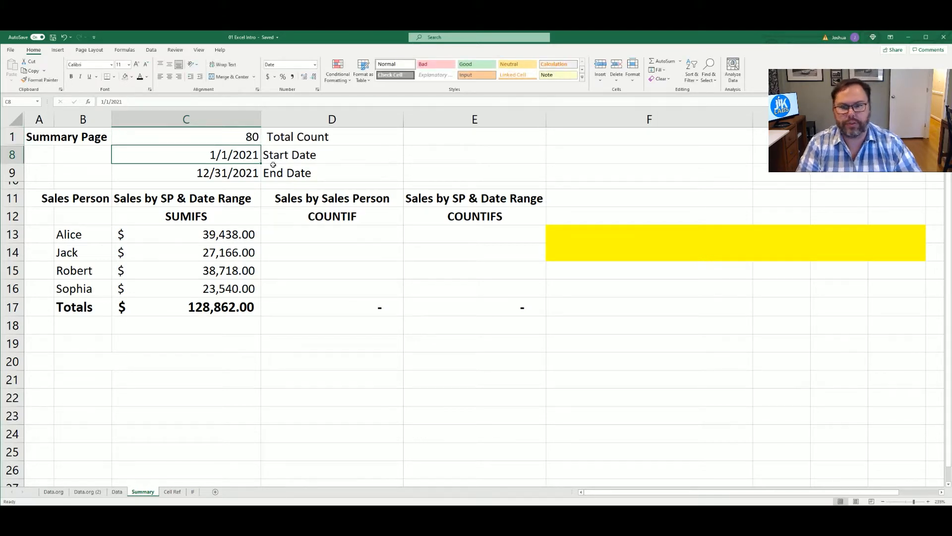
pyautogui.moveTo(289, 231)
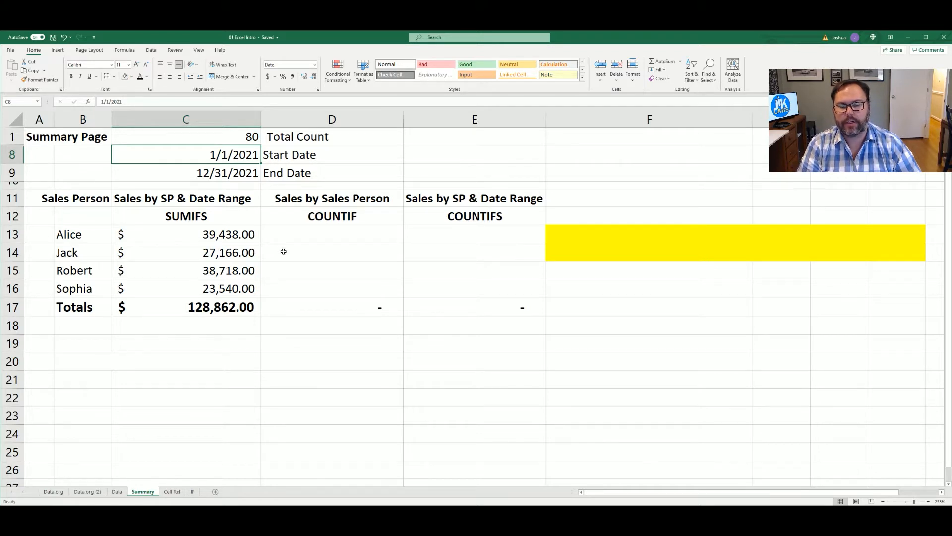
# Step: Inspect the SUM formula in the COUNTIF totals cell D17 and leave it unchanged
pyautogui.click(331, 307)
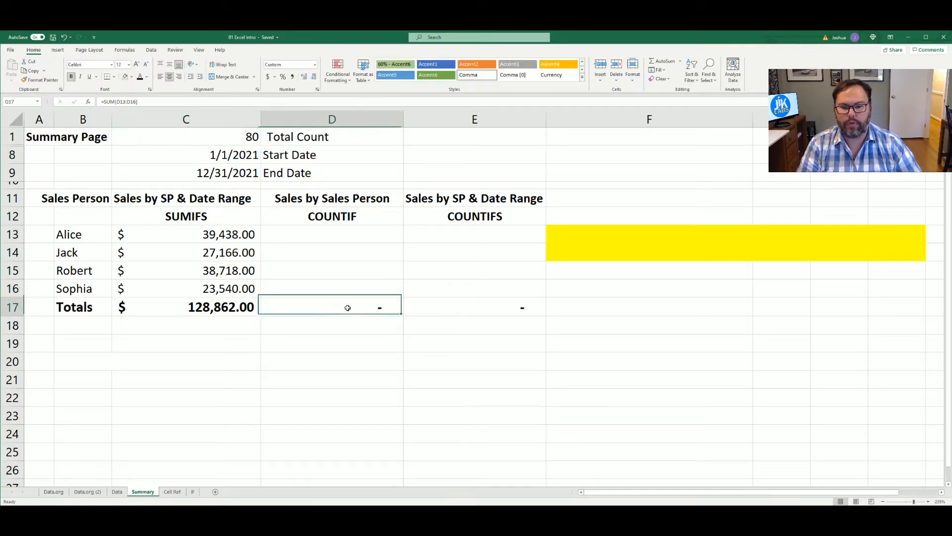
pyautogui.doubleClick(331, 307)
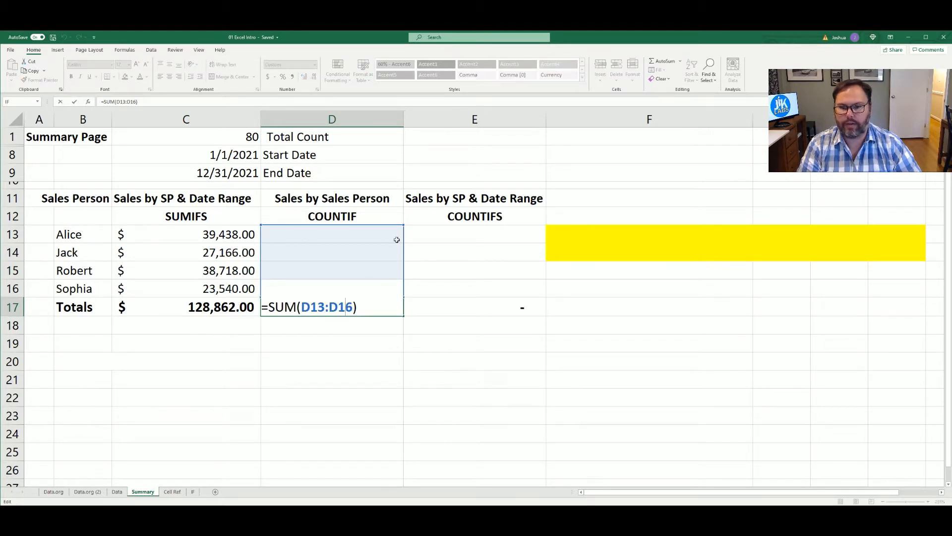
pyautogui.moveTo(297, 288)
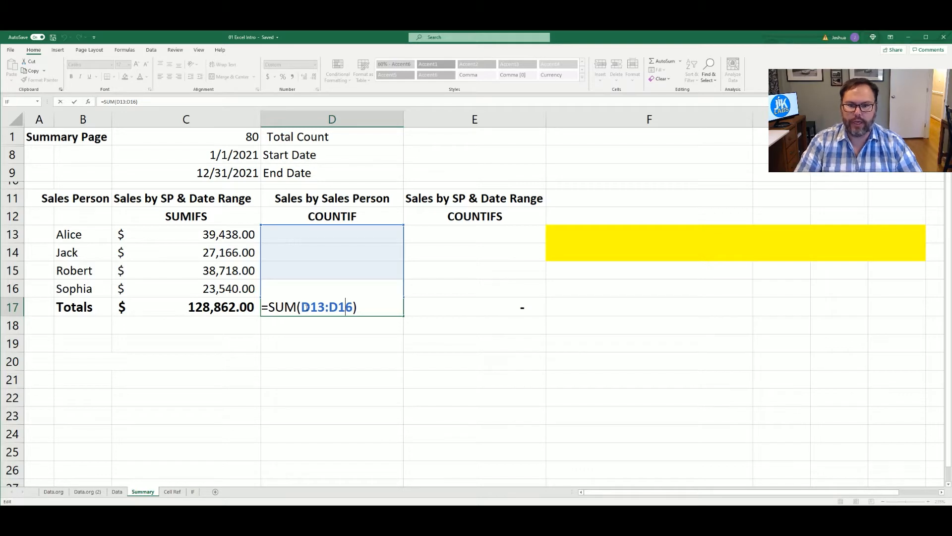
pyautogui.press('Return')
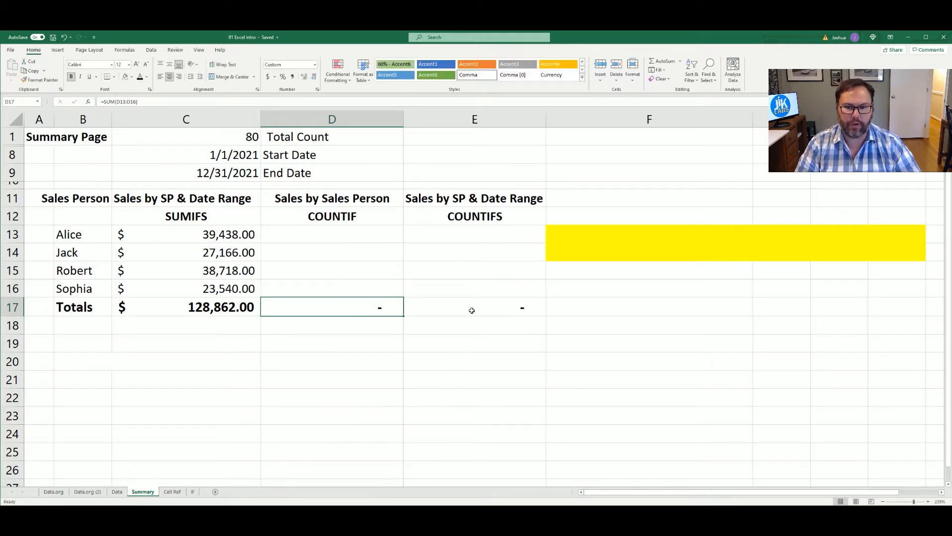
# Step: Begin Alice's formula in D13 as =COUNTIF(Sales_Person, correcting a mistyped start
pyautogui.click(331, 234)
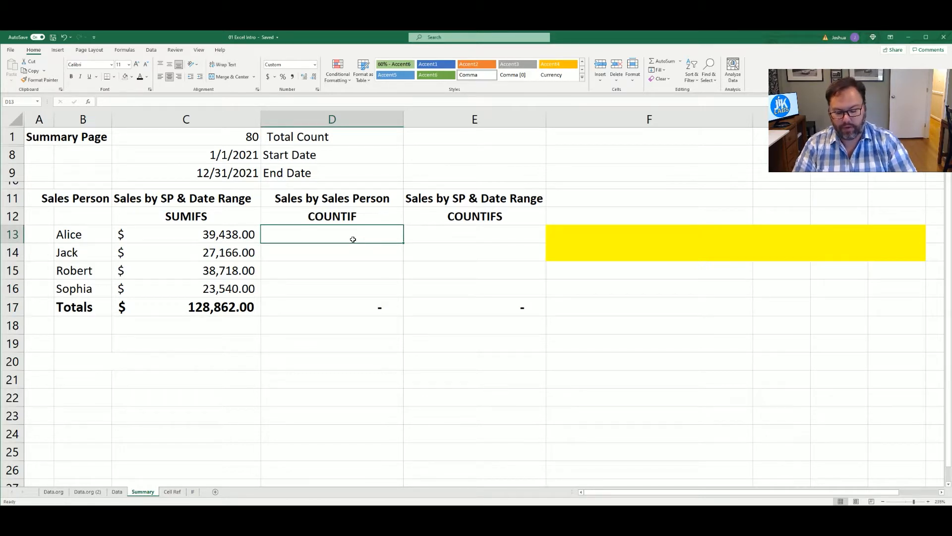
pyautogui.write('=cu')
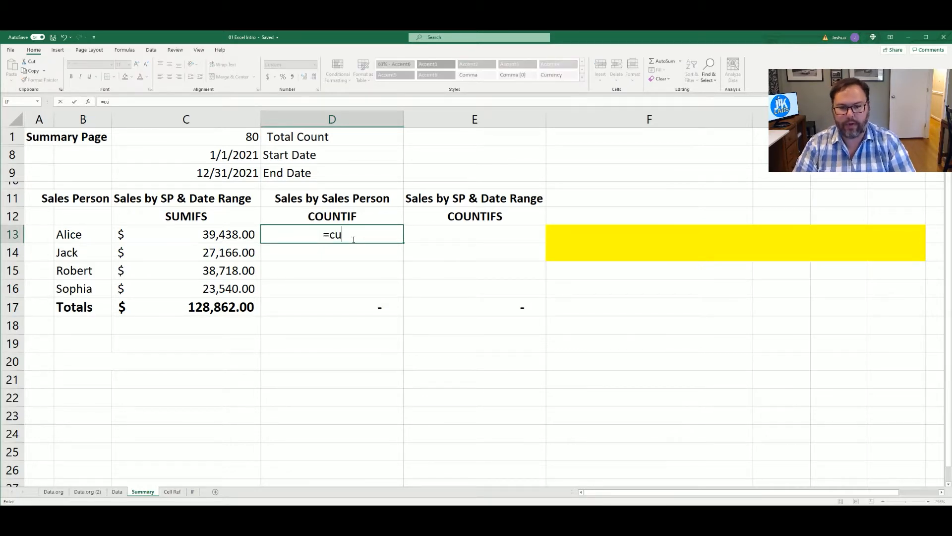
pyautogui.press('Backspace')
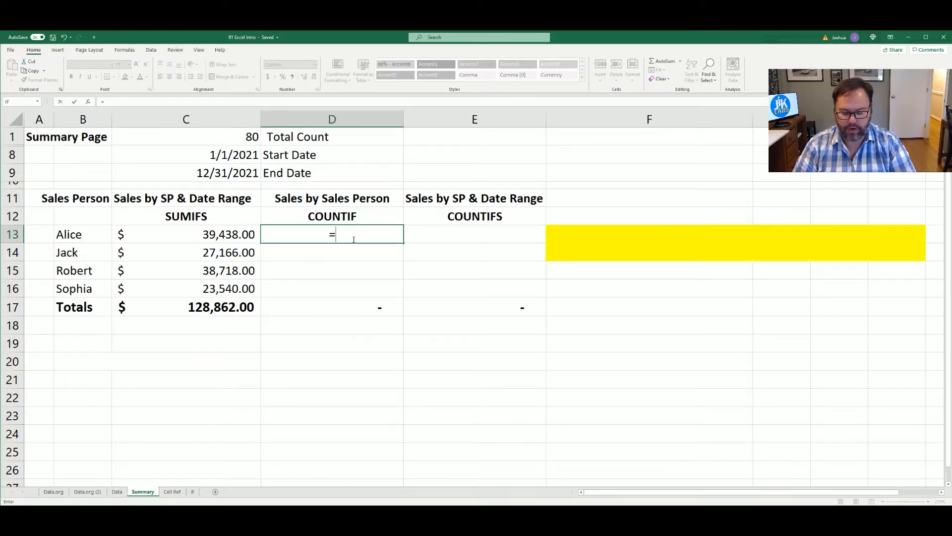
pyautogui.write('countif')
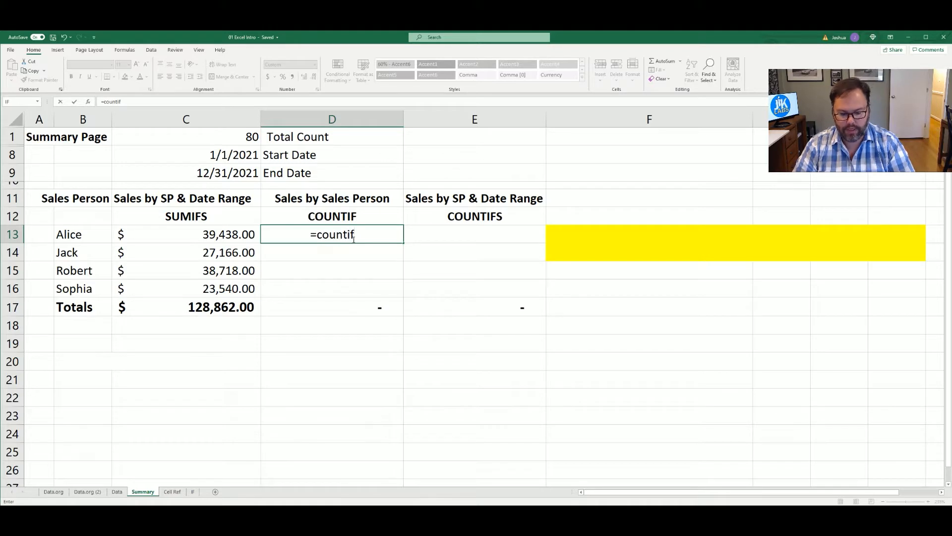
pyautogui.write('(')
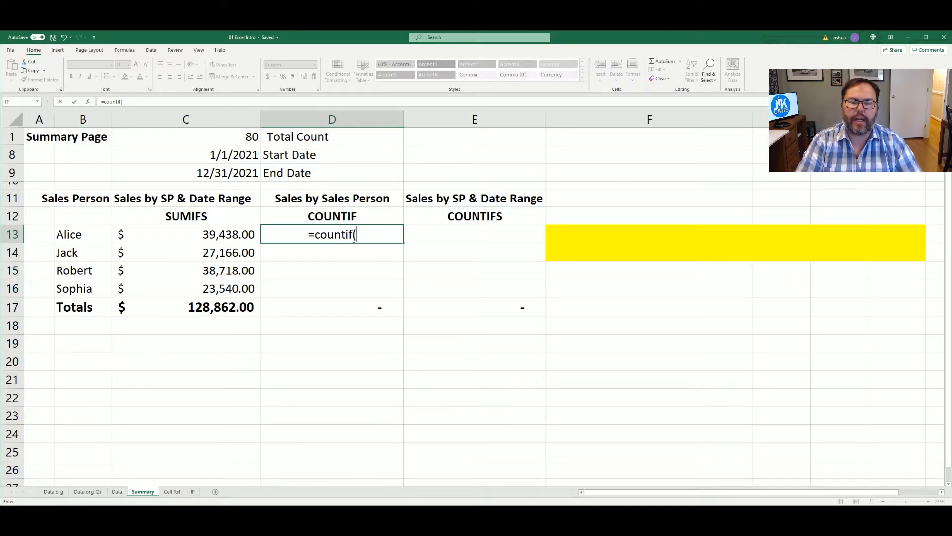
pyautogui.write('(')
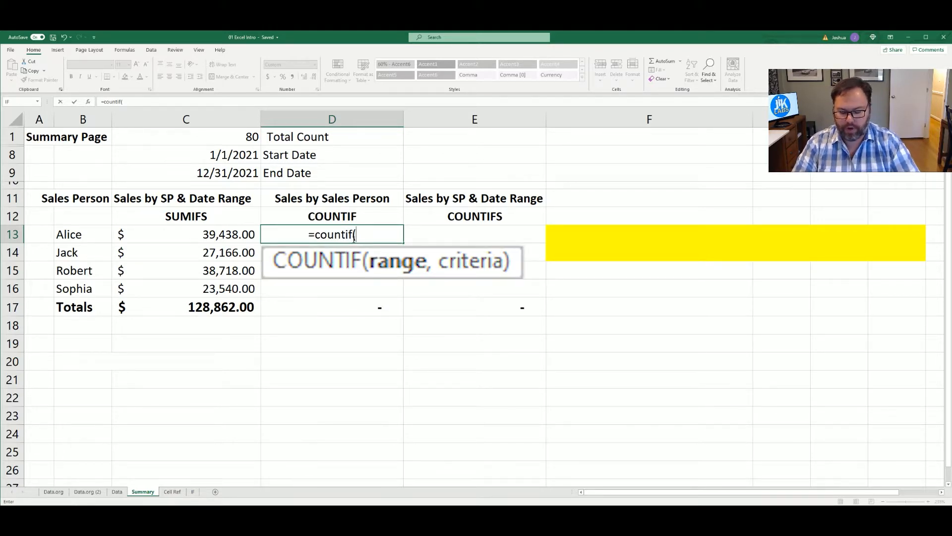
pyautogui.write('$a')
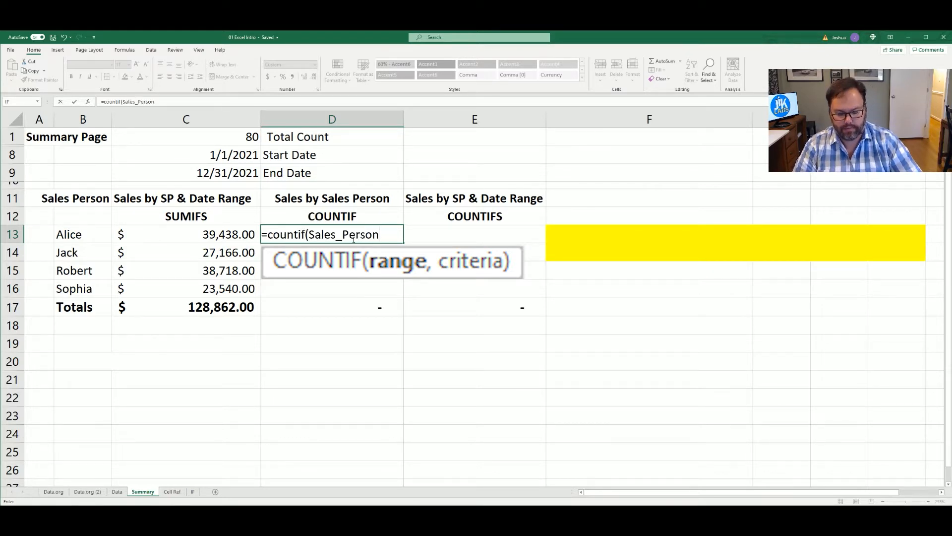
pyautogui.write(',')
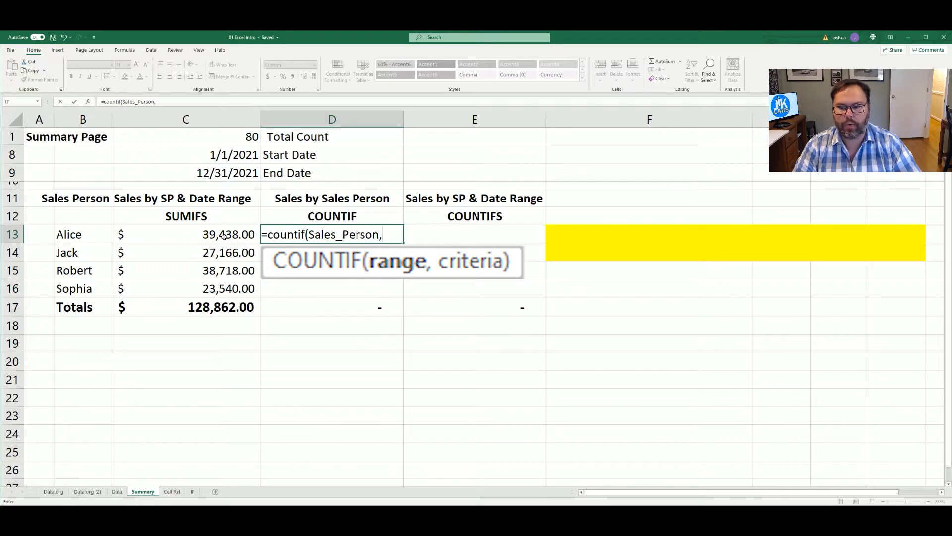
# Step: Finish with criterion $B13 (column locked via F4), giving Alice a count of 24
pyautogui.click(83, 234)
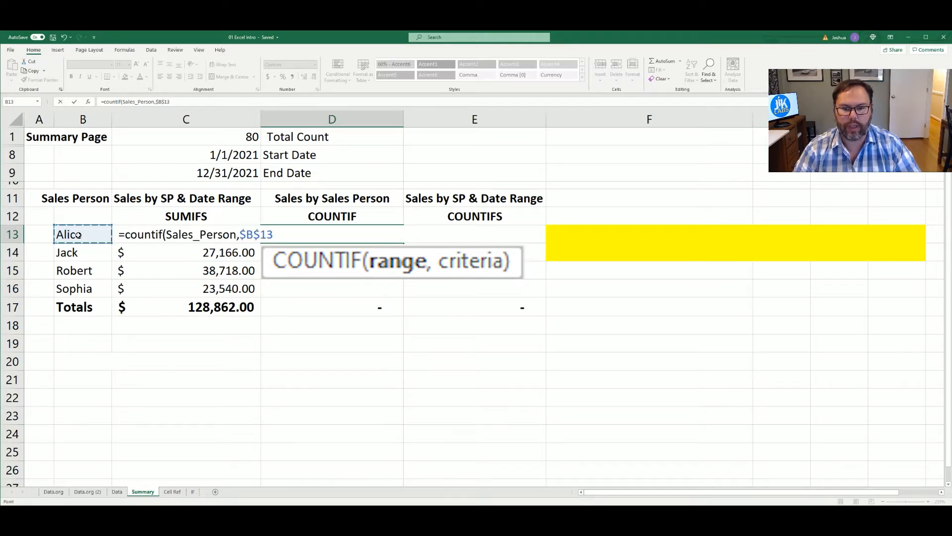
pyautogui.press('f4')
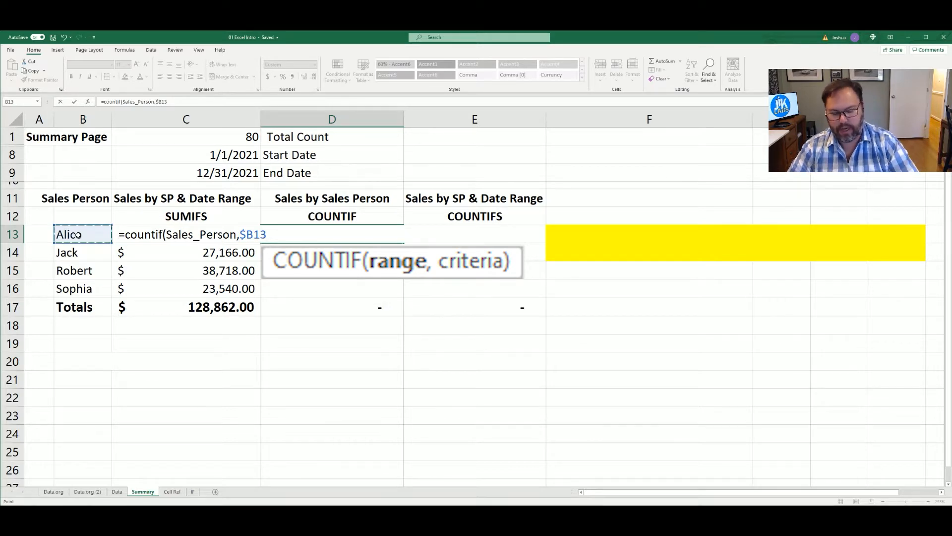
pyautogui.write(')')
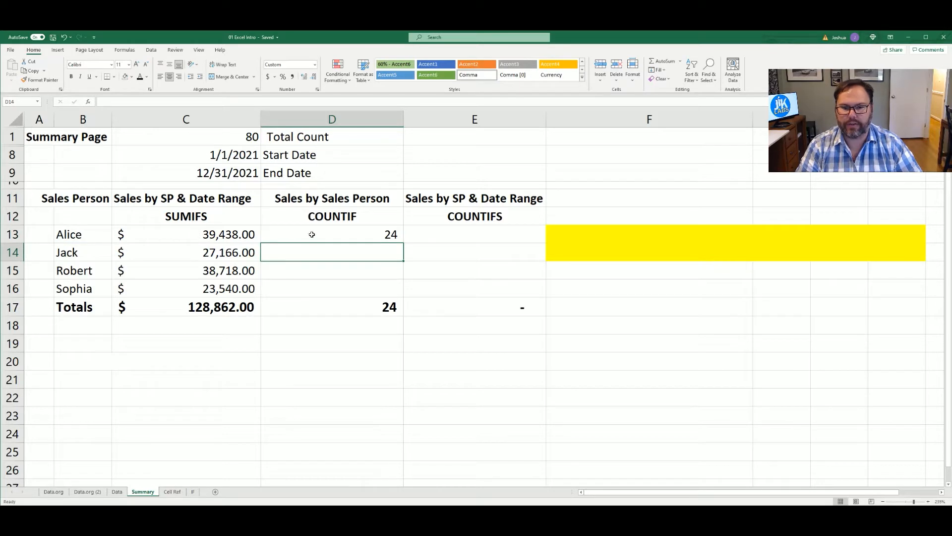
pyautogui.click(331, 235)
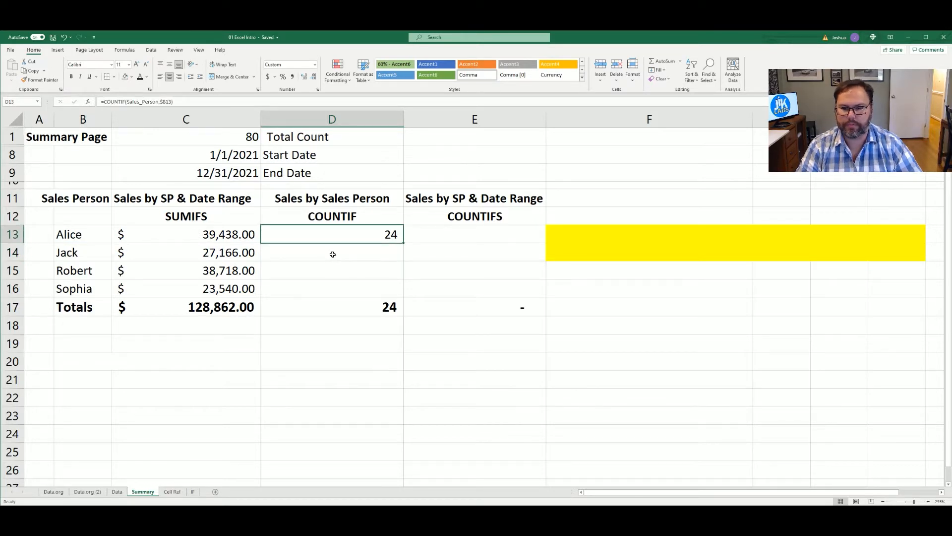
# Step: Begin Jack's =COUNTIF( in D14 and pick the salesperson range C3:C82 on the Data sheet
pyautogui.click(332, 252)
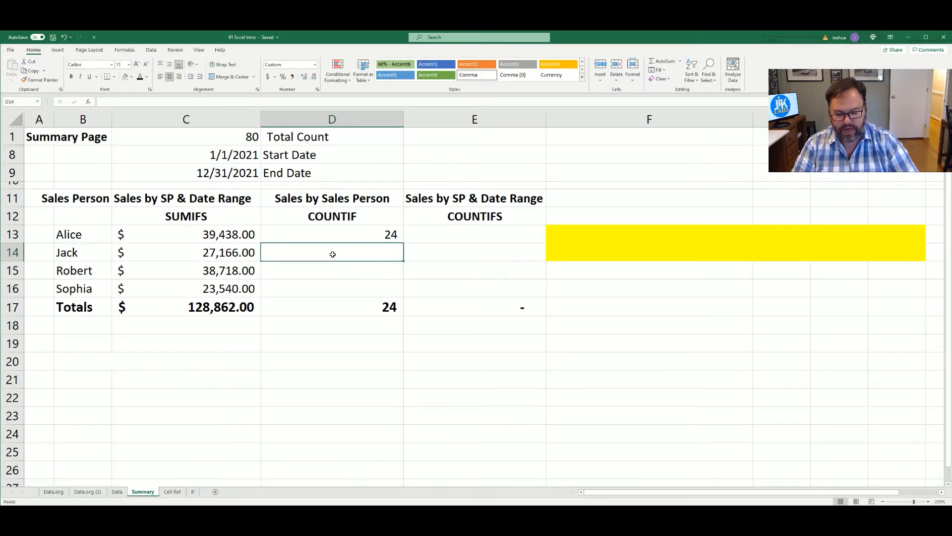
pyautogui.write('=c')
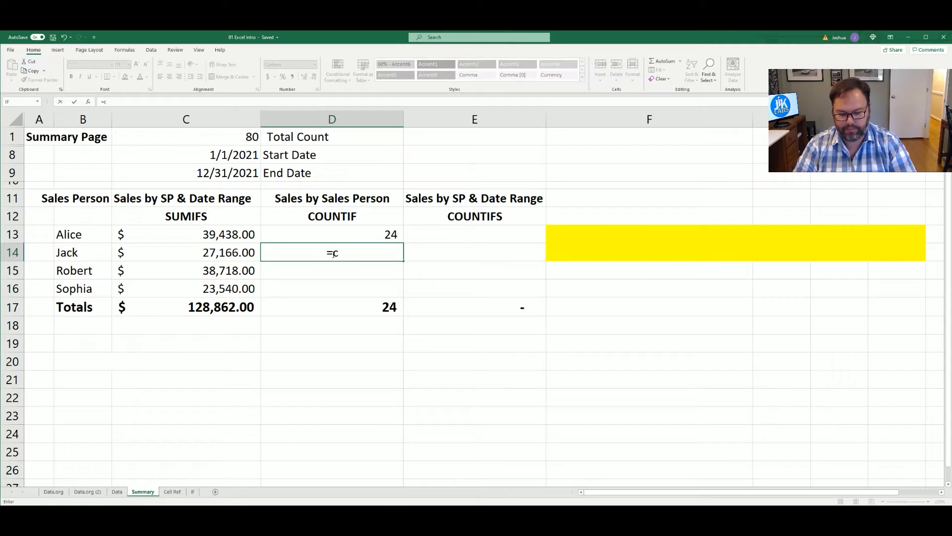
pyautogui.write('ountif')
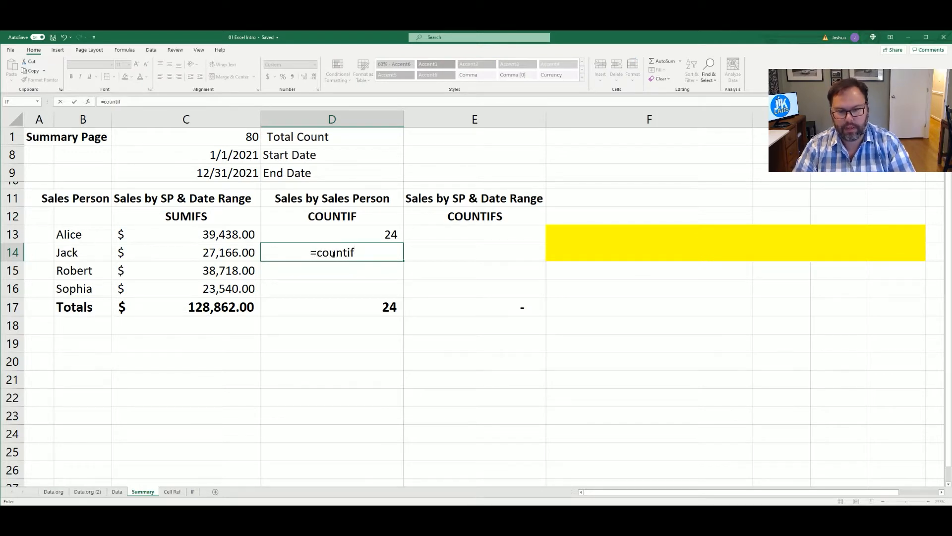
pyautogui.write('(')
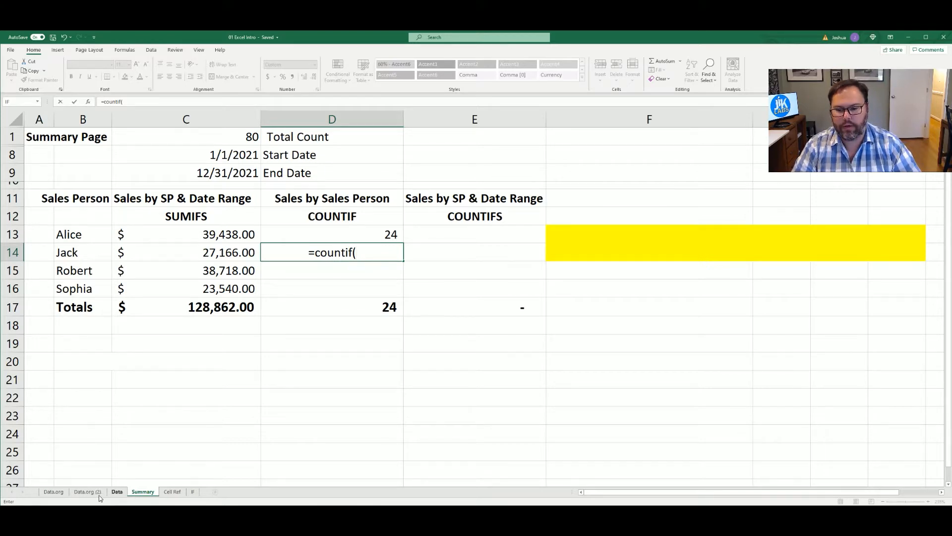
pyautogui.click(117, 491)
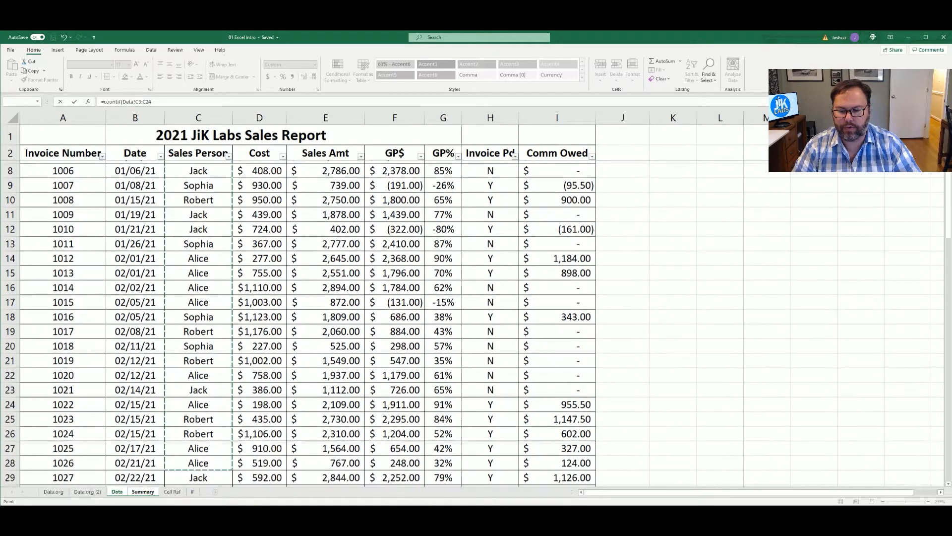
pyautogui.scroll(-3)
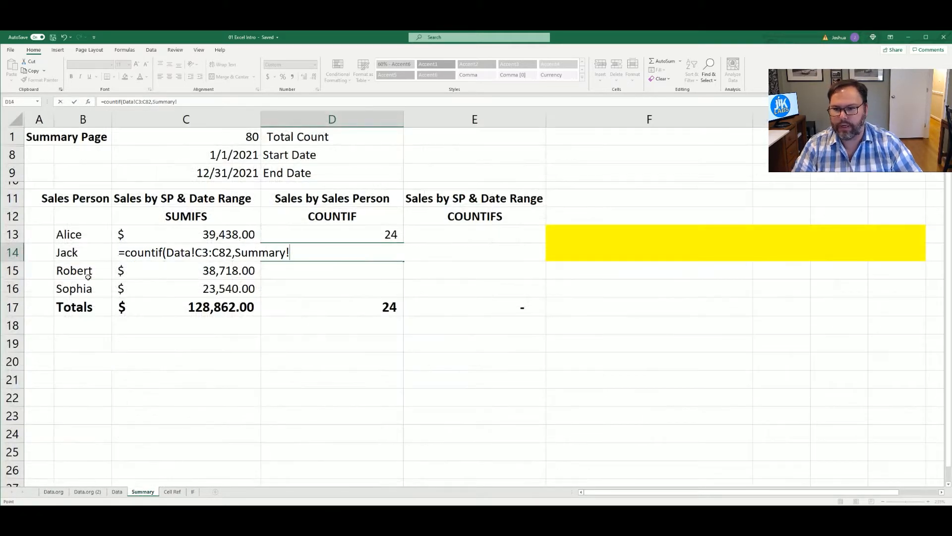
# Step: Use Jack's name in B14 as criterion, confirming a count of 16 and total of 40, then reopen the formula
pyautogui.click(82, 252)
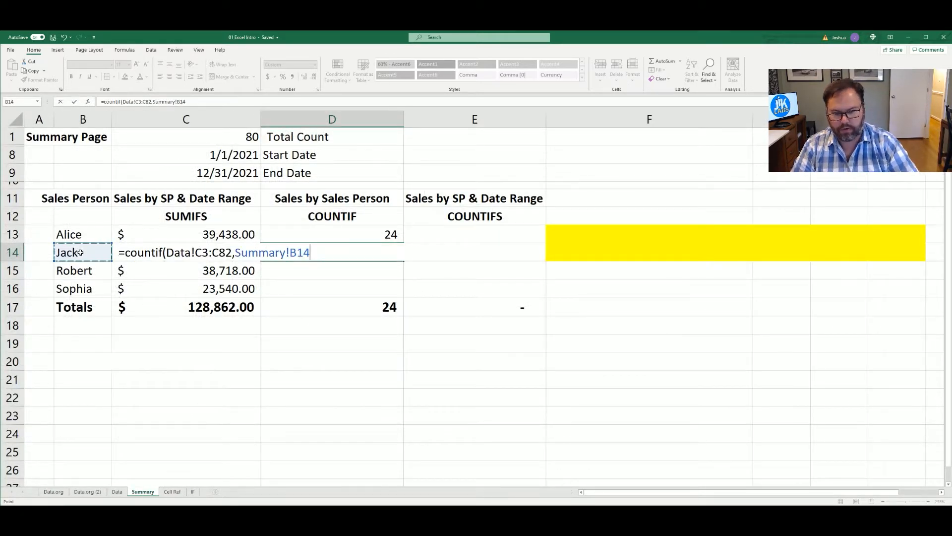
pyautogui.press('Return')
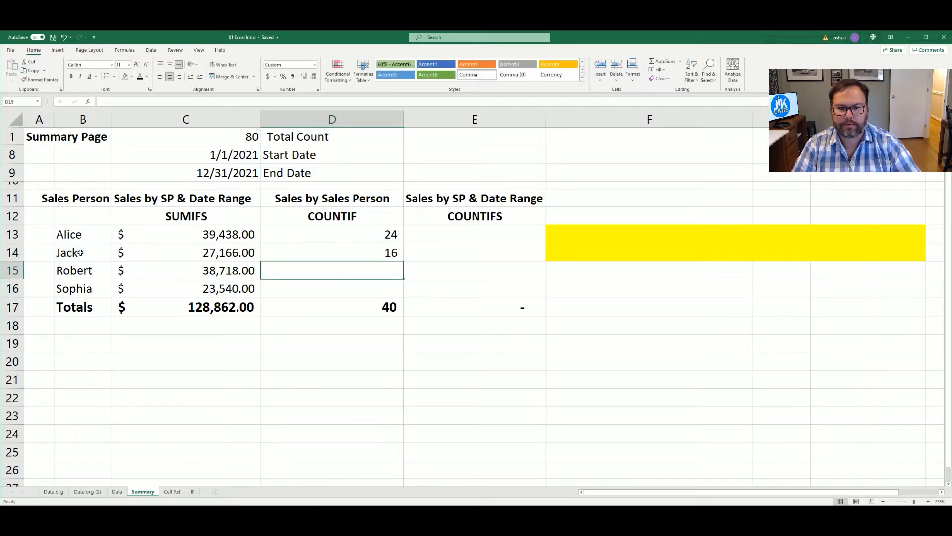
pyautogui.click(332, 252)
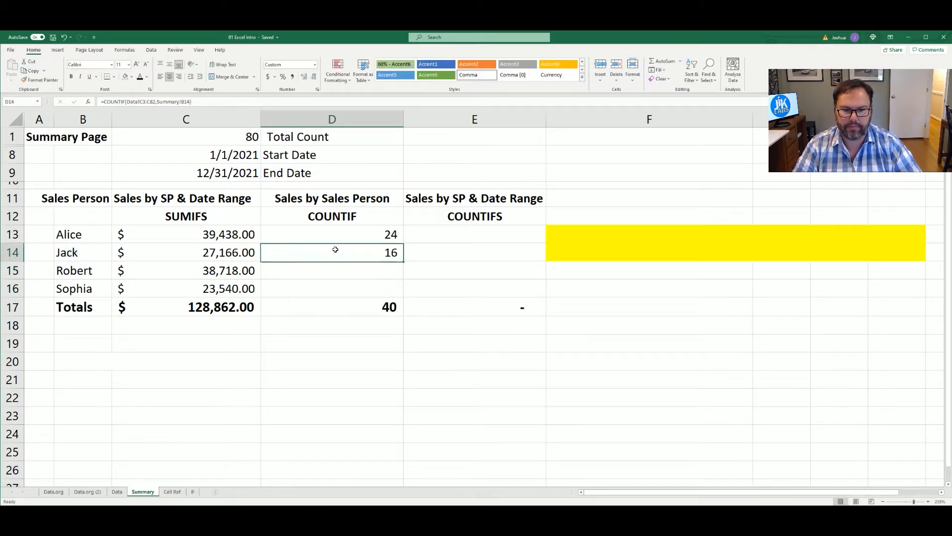
pyautogui.doubleClick(332, 252)
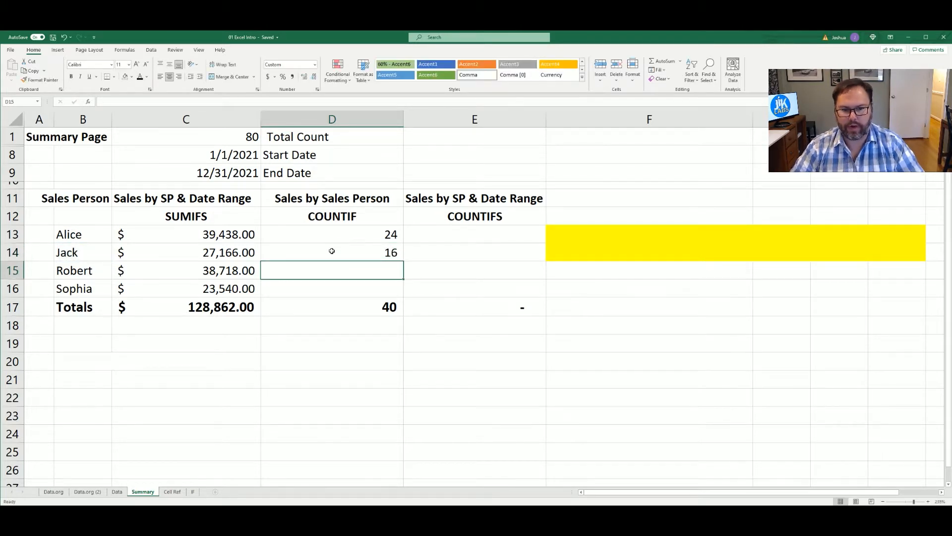
pyautogui.click(331, 252)
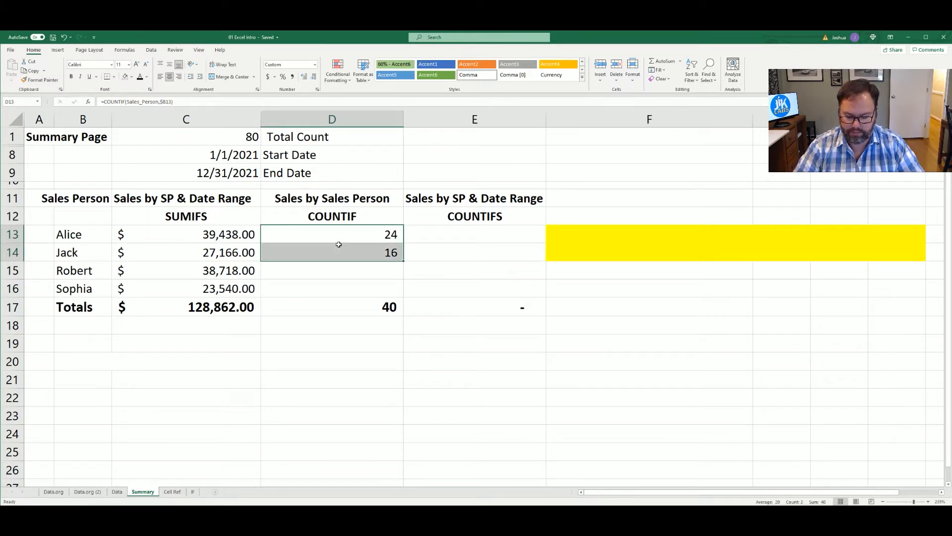
pyautogui.press('ctrl+c')
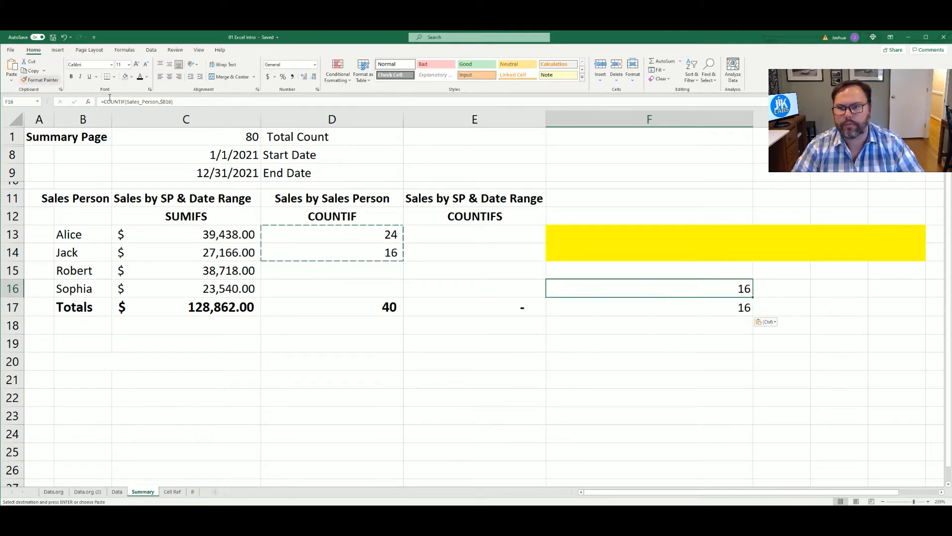
pyautogui.doubleClick(649, 288)
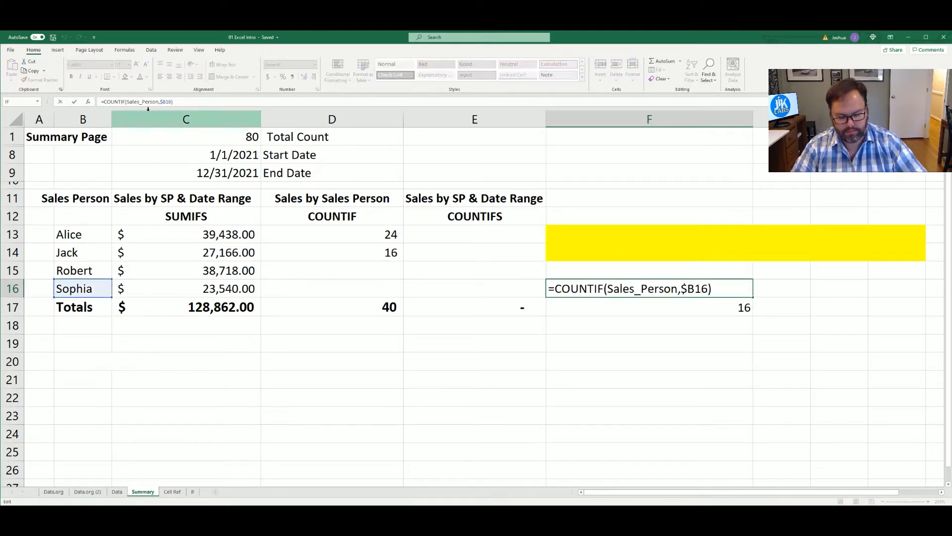
pyautogui.press('Return')
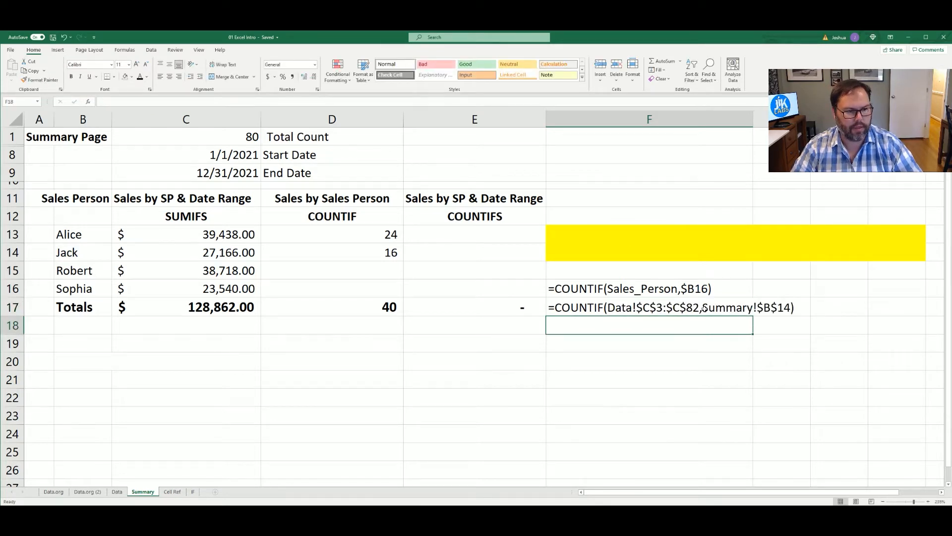
pyautogui.click(629, 287)
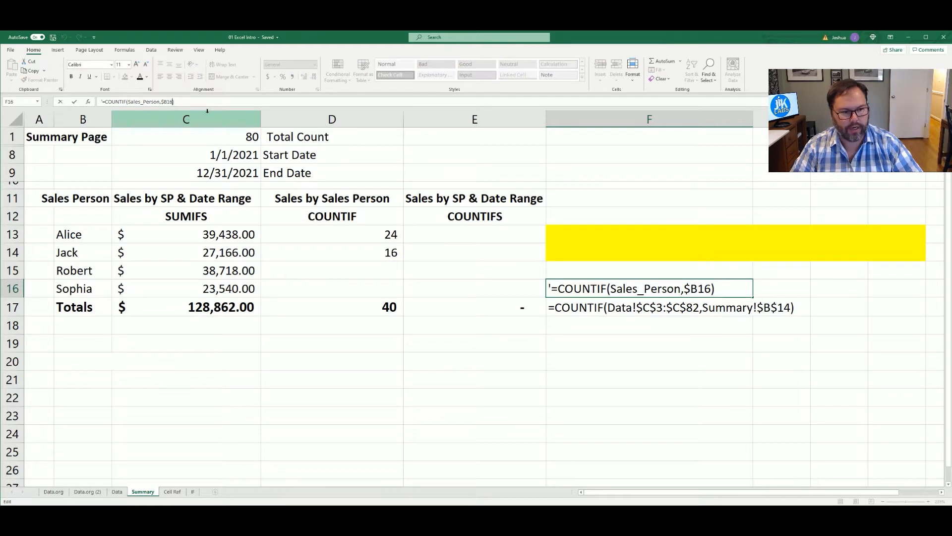
pyautogui.press('Backspace')
pyautogui.write('4')
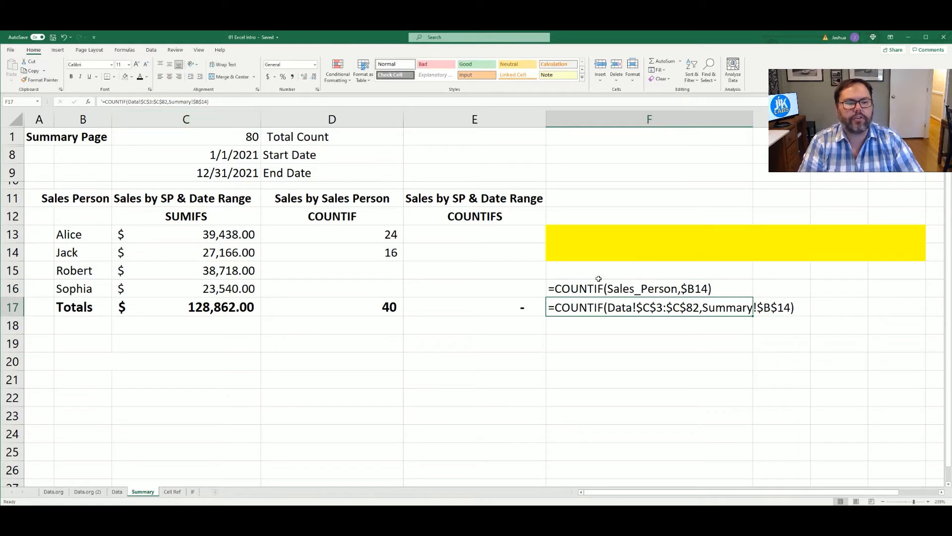
pyautogui.moveTo(608, 297)
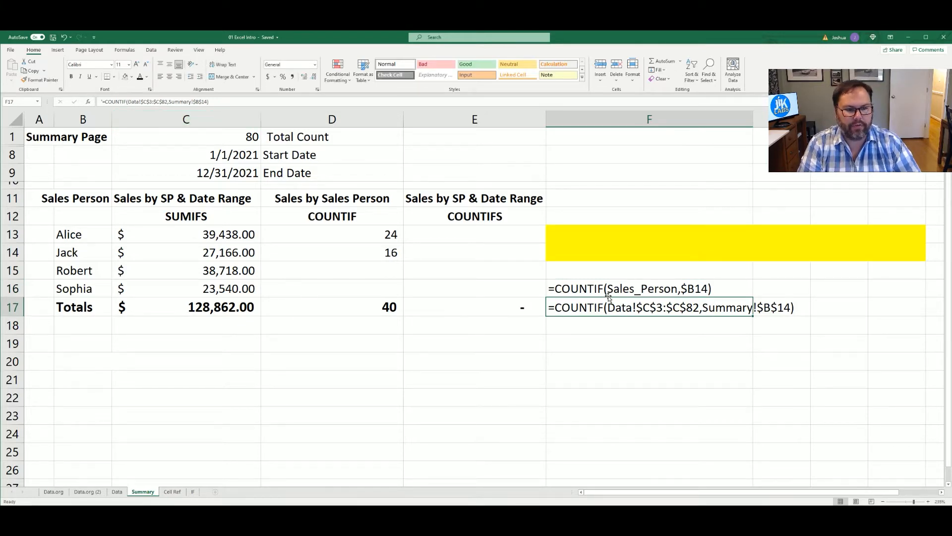
pyautogui.moveTo(637, 289)
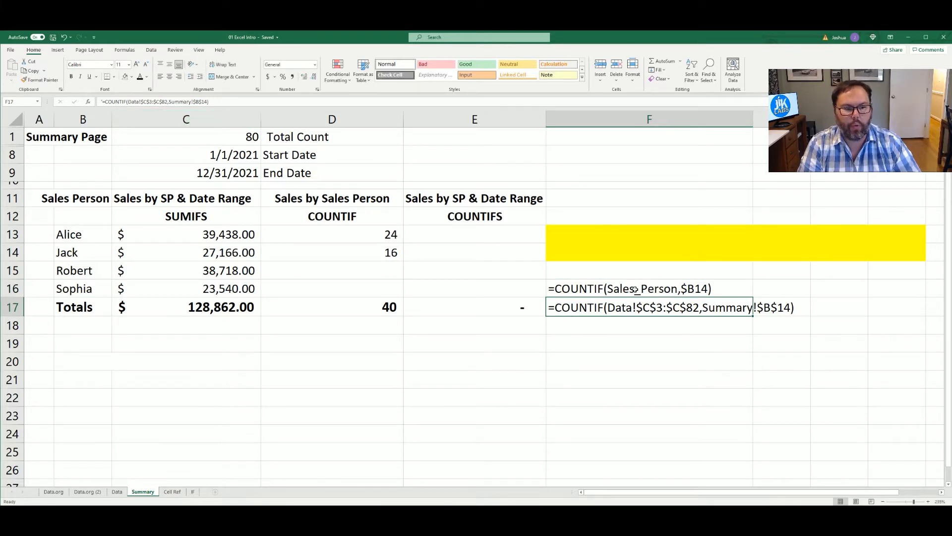
pyautogui.click(629, 288)
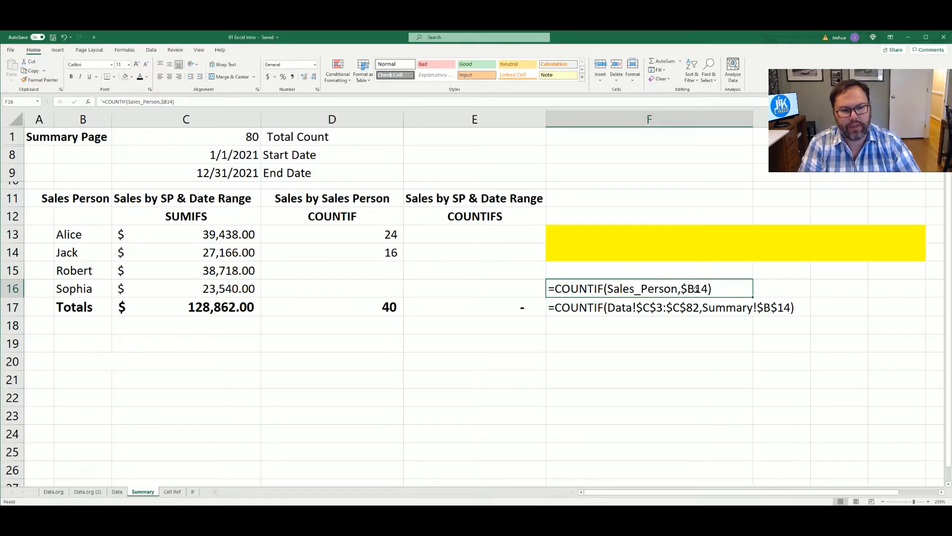
pyautogui.moveTo(631, 280)
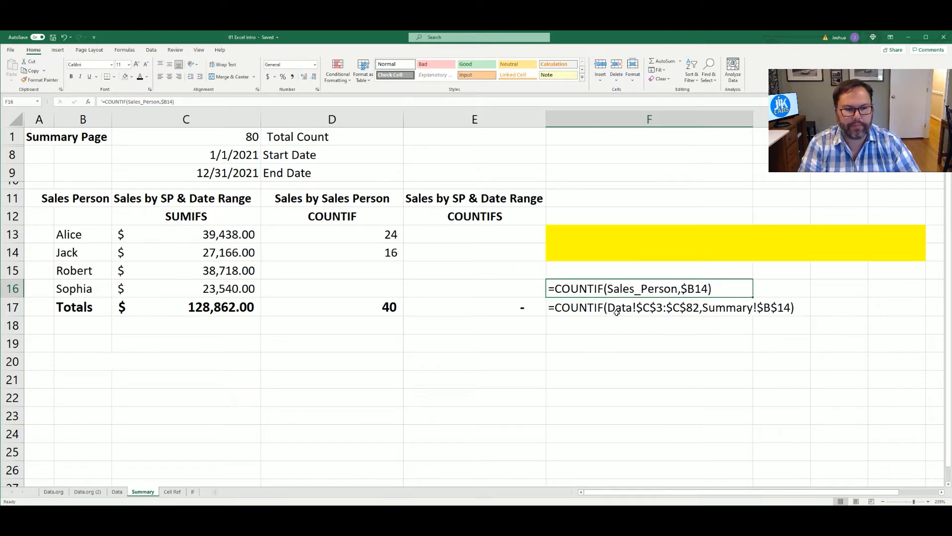
pyautogui.click(668, 307)
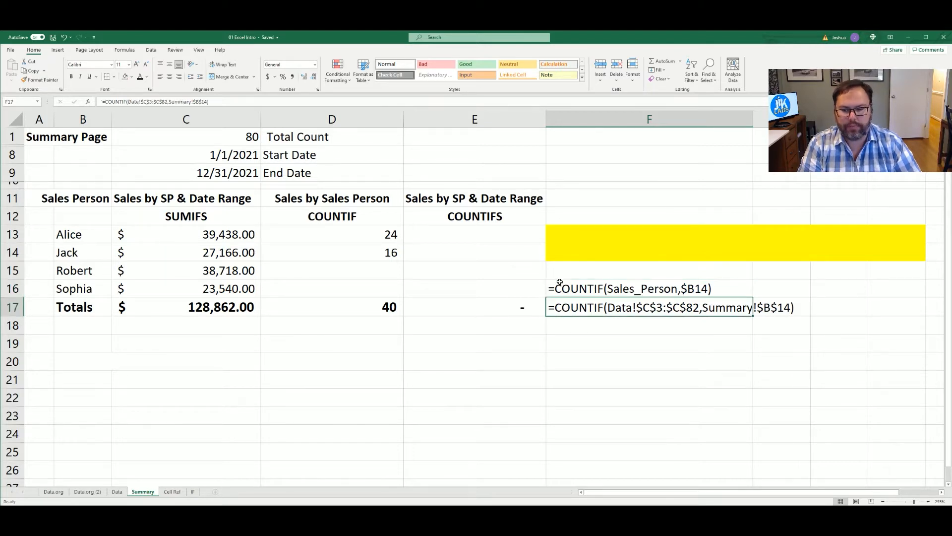
pyautogui.moveTo(576, 298)
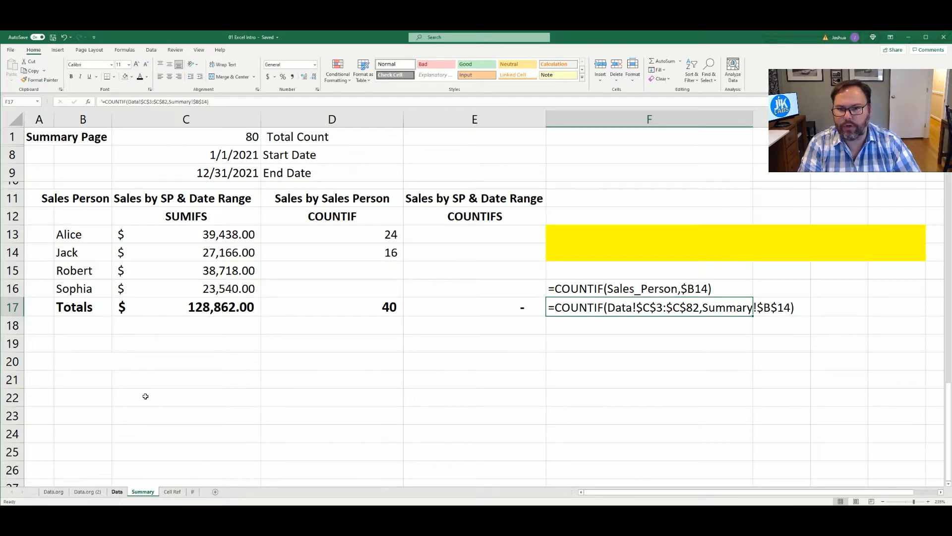
# Step: Rewrite the formula text in F17 as =COUNTIF(Data!$C$3:$C$82,$B$14) without the Summary! prefix
pyautogui.click(117, 492)
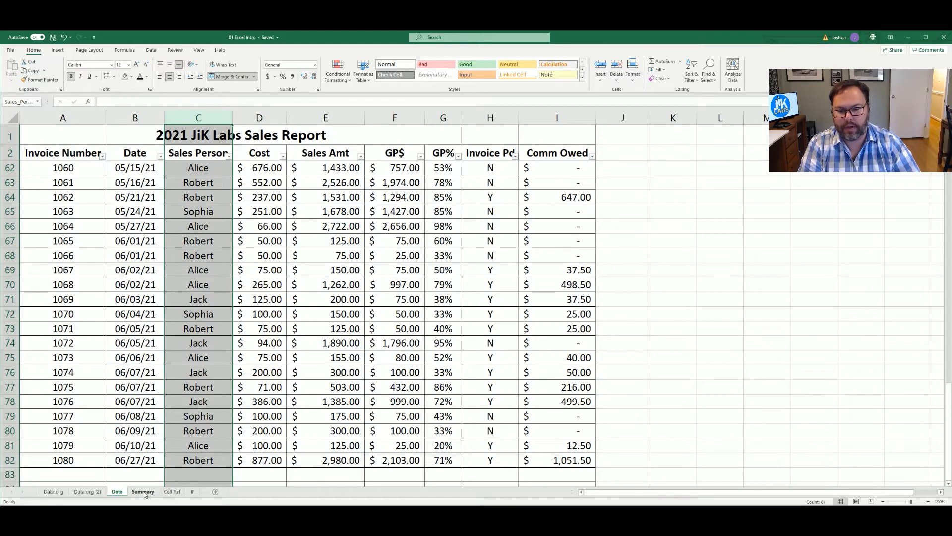
pyautogui.click(143, 491)
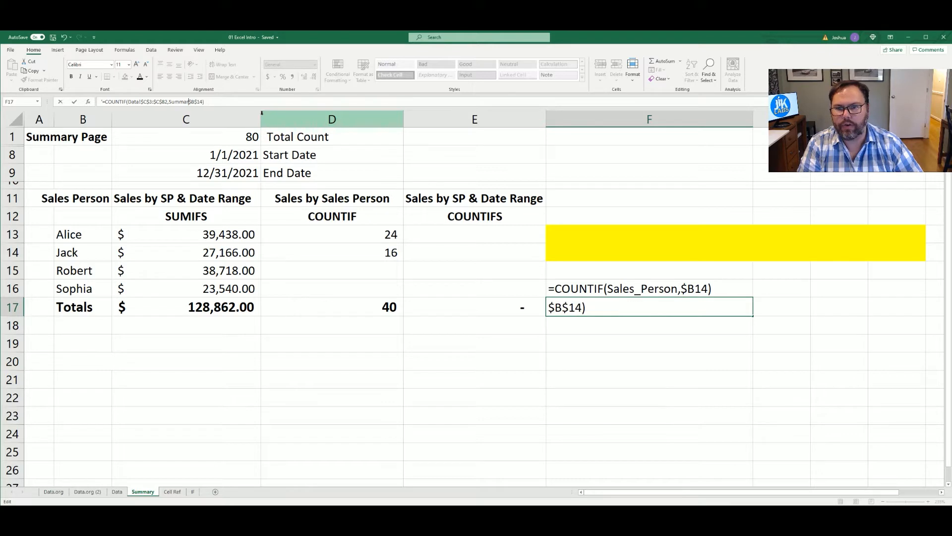
pyautogui.write('=COUNTIF(Data!$C$3:$C$82,$B$14)')
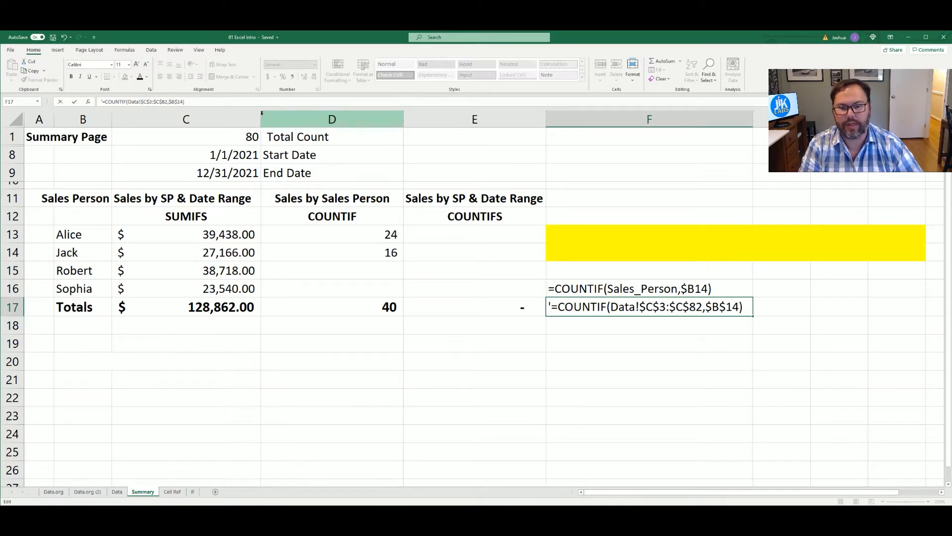
pyautogui.press('Return')
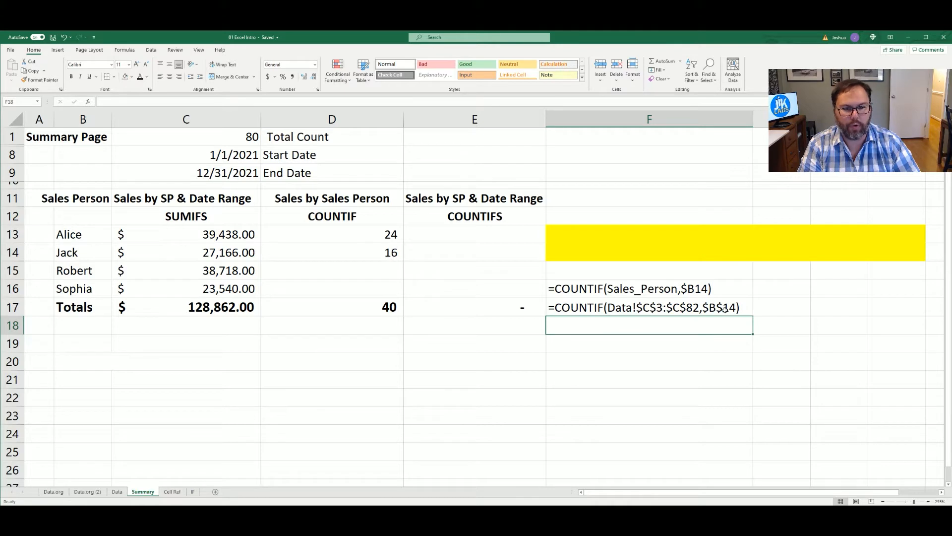
# Step: Fill the COUNTIF formula down to Robert and Sophia, giving counts 24, 16, 24, 16
pyautogui.click(331, 234)
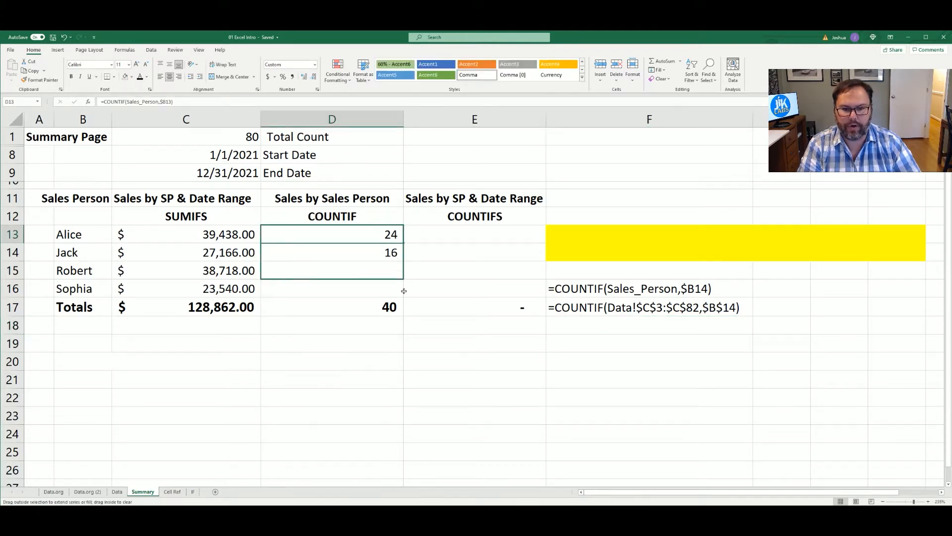
pyautogui.click(331, 253)
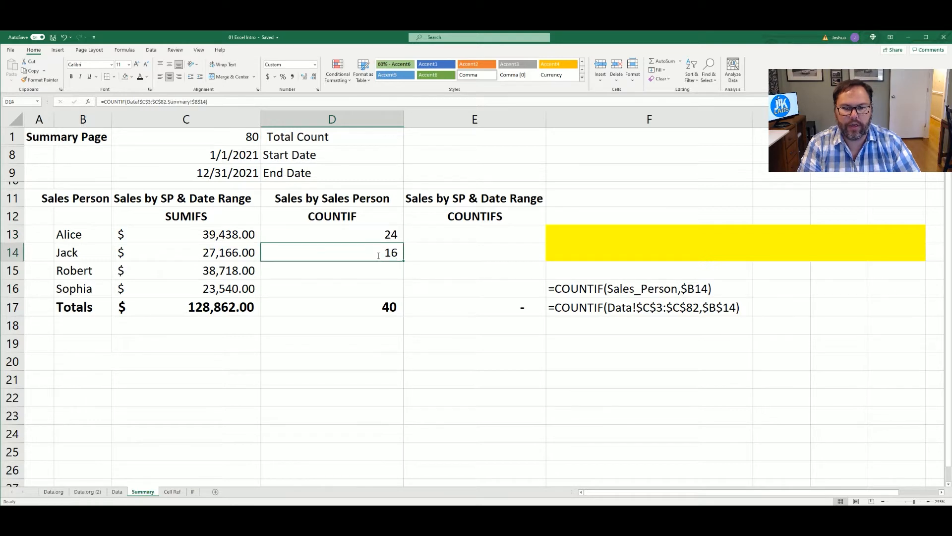
pyautogui.doubleClick(331, 252)
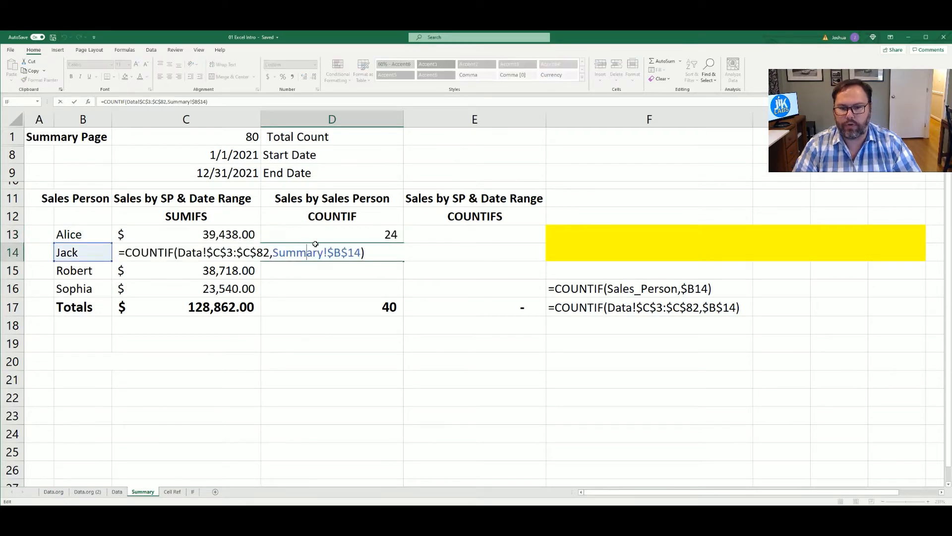
pyautogui.press('Return')
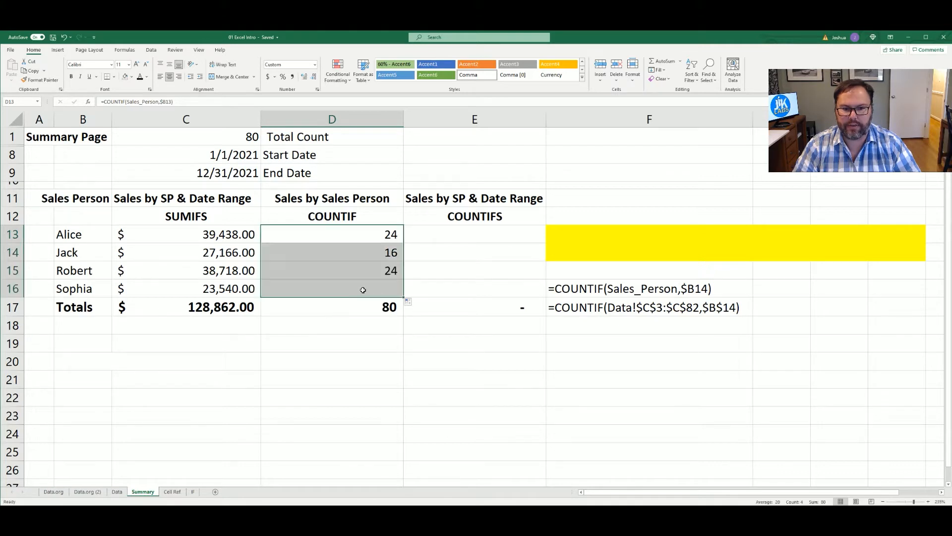
# Step: Verify the COUNTIF total of 80 in D17 matches the Total Count of 80 in C1
pyautogui.click(331, 251)
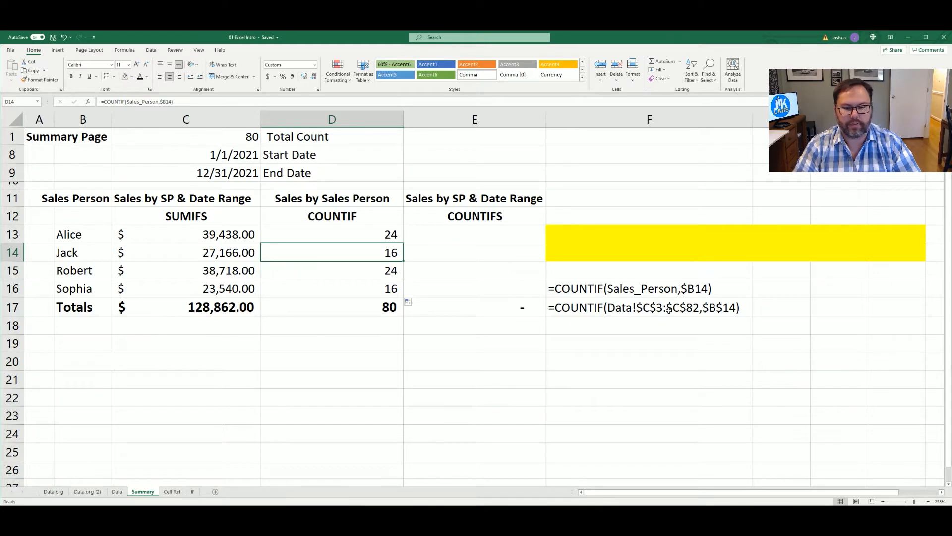
pyautogui.click(331, 306)
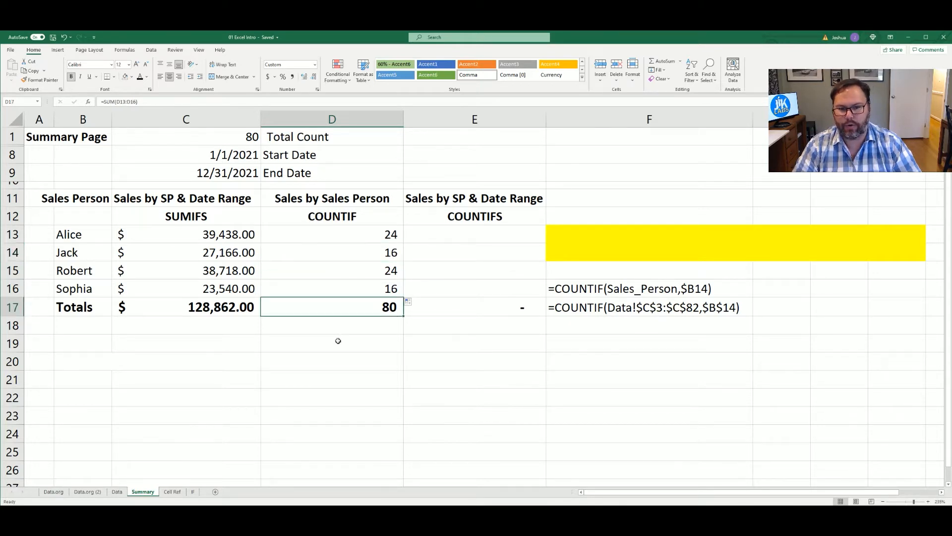
pyautogui.moveTo(239, 137)
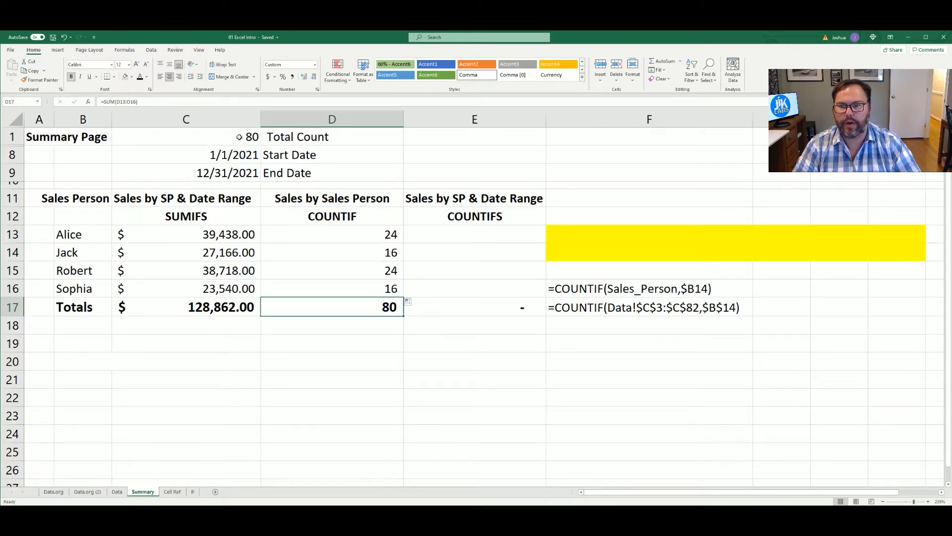
pyautogui.click(185, 136)
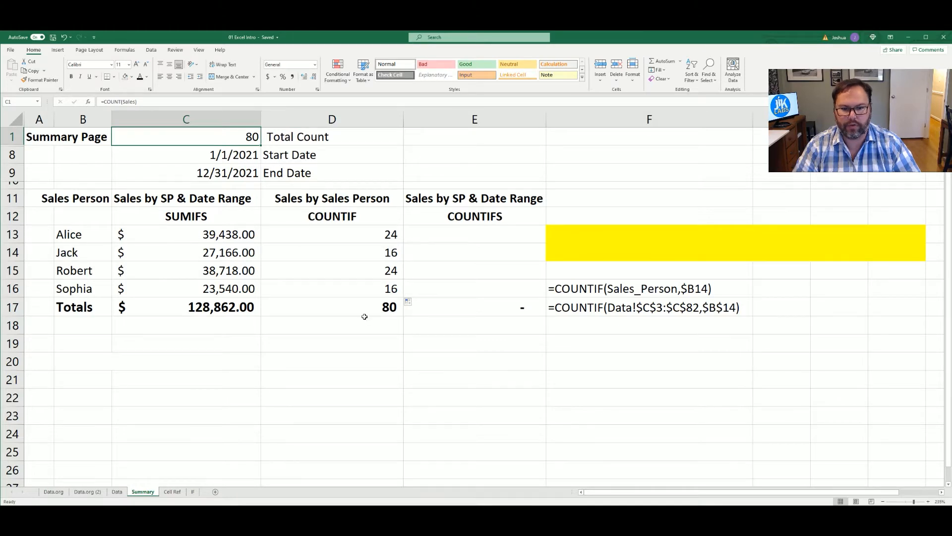
pyautogui.click(332, 307)
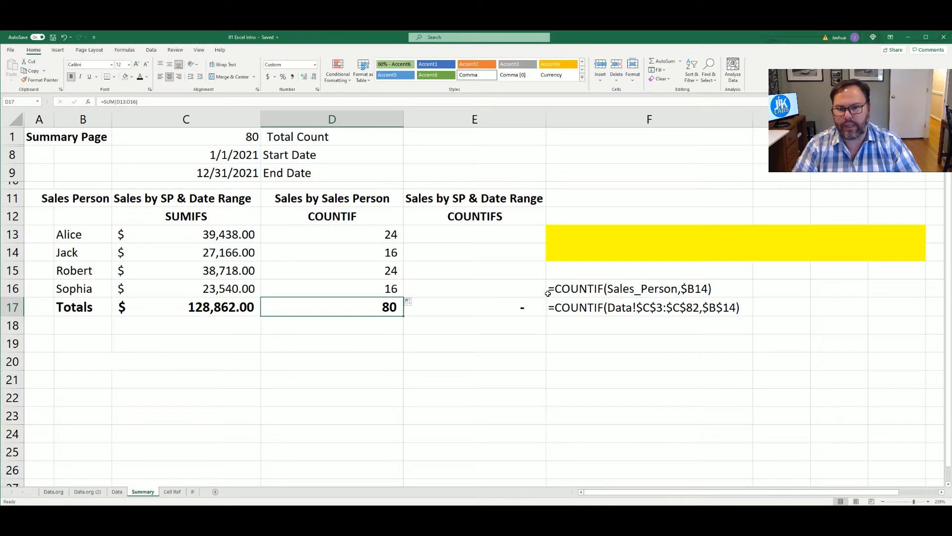
pyautogui.moveTo(358, 240)
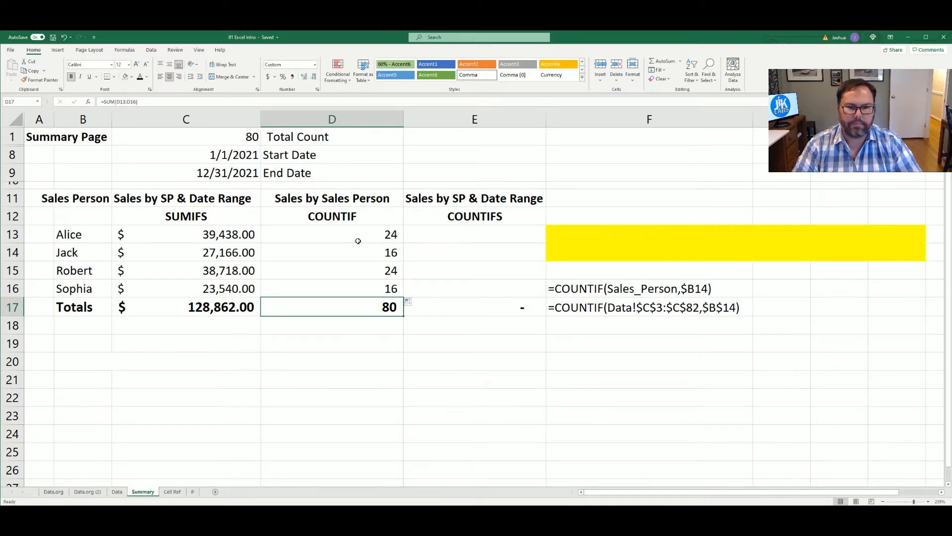
# Step: Select Alice's count cell before starting the COUNTIFS column
pyautogui.click(332, 234)
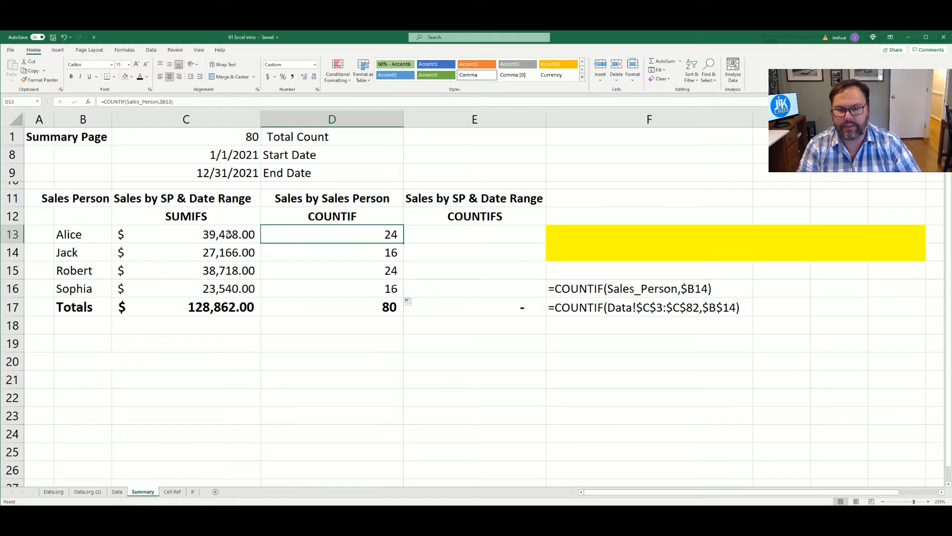
pyautogui.moveTo(472, 237)
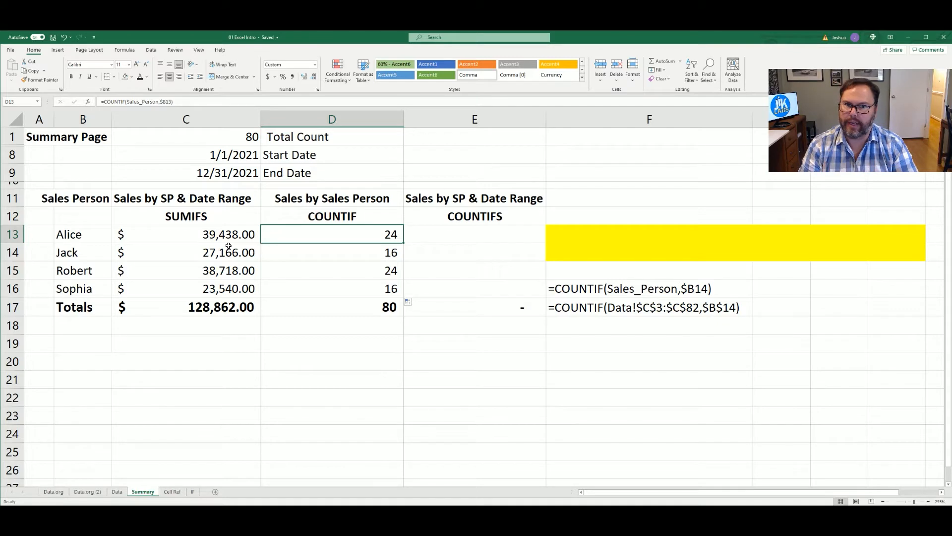
pyautogui.moveTo(477, 232)
pyautogui.write('=')
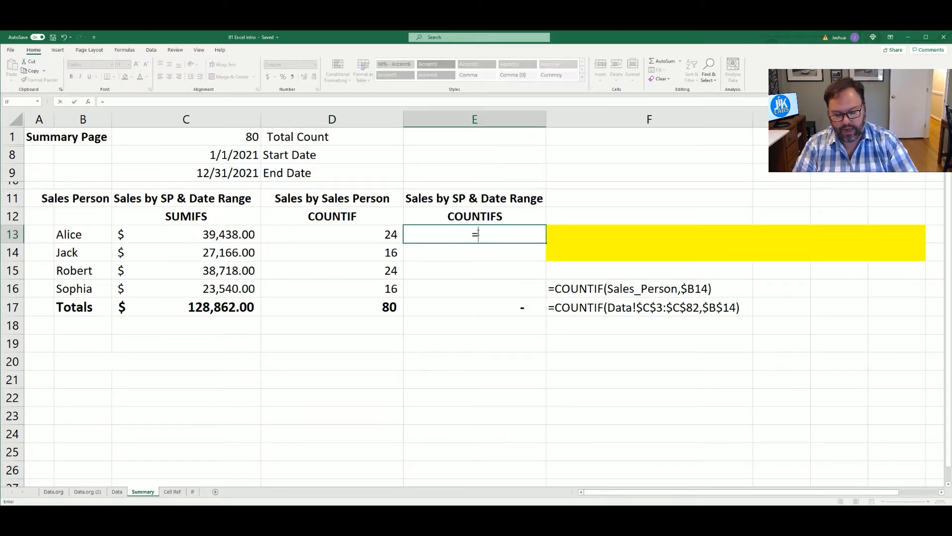
# Step: Begin Alice's E13 formula as =COUNTIFS(Sales_Person,$B13, with the column locked
pyautogui.write('co')
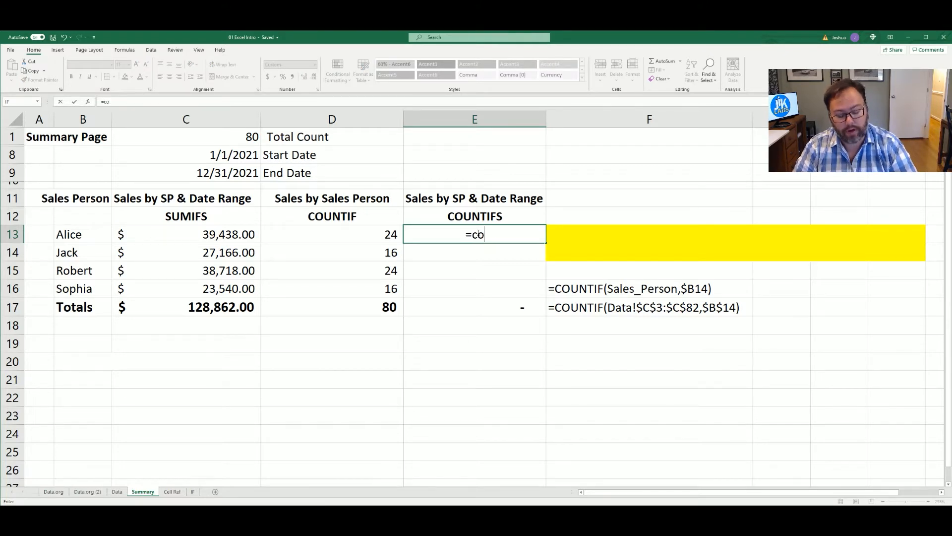
pyautogui.write('unt')
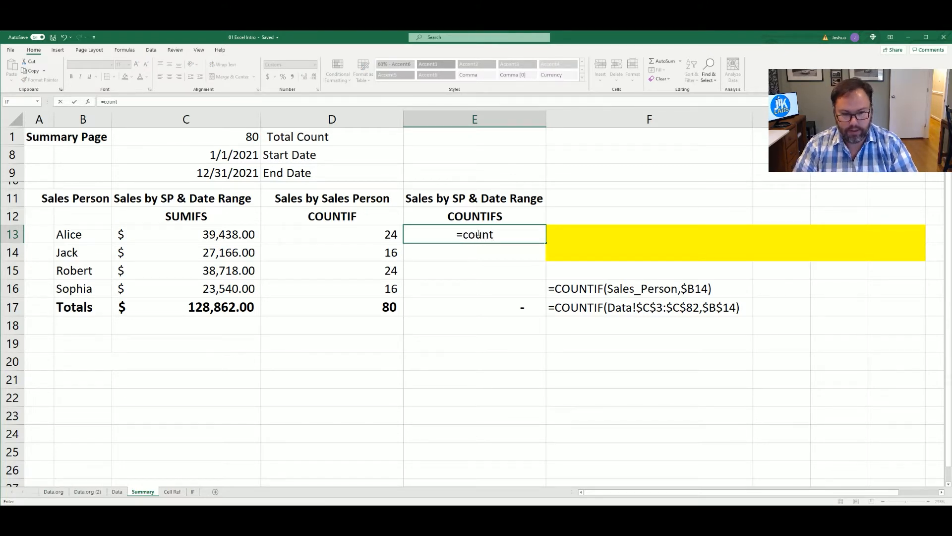
pyautogui.write('ifs(')
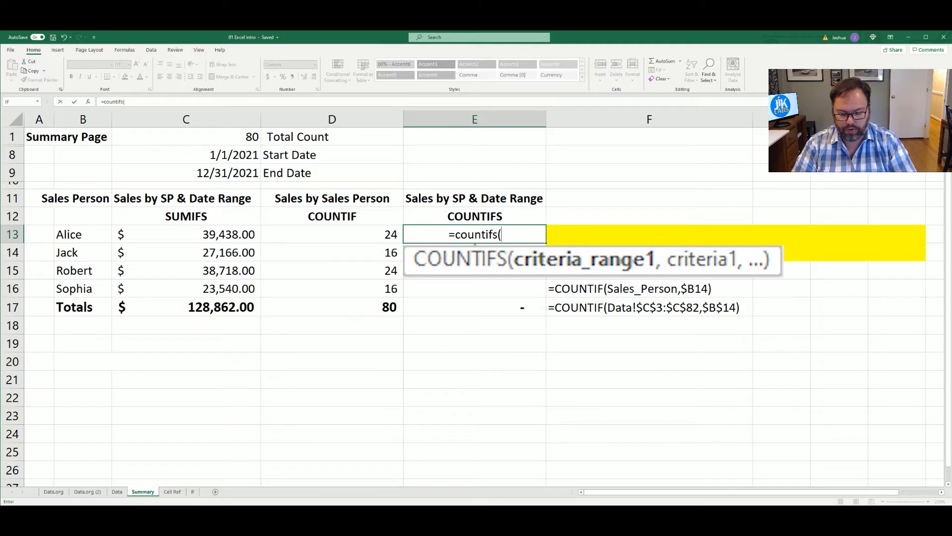
pyautogui.write('sa')
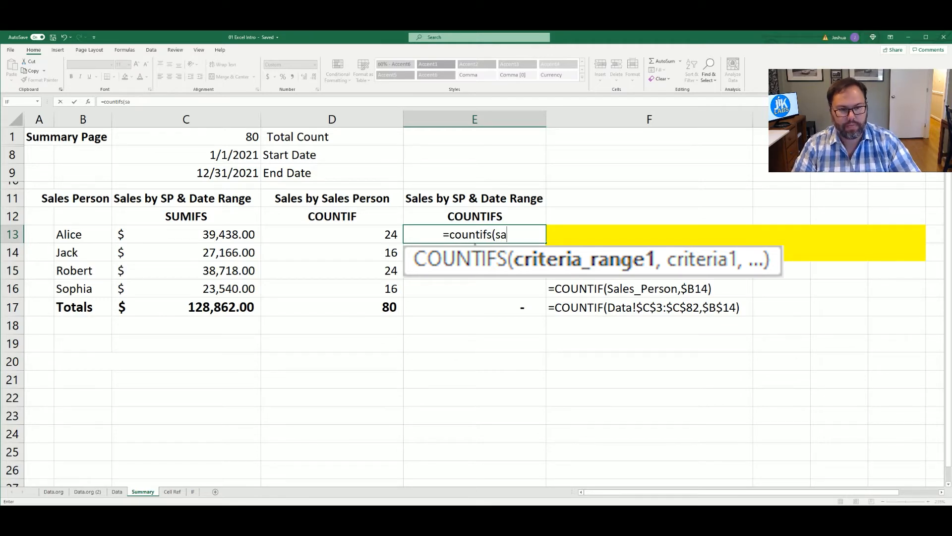
pyautogui.write('Sales_Person,')
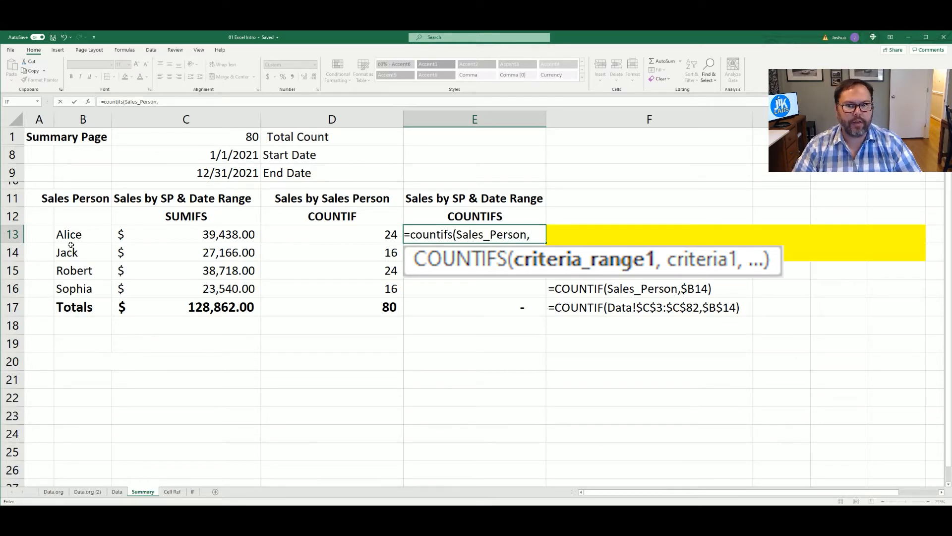
pyautogui.click(68, 234)
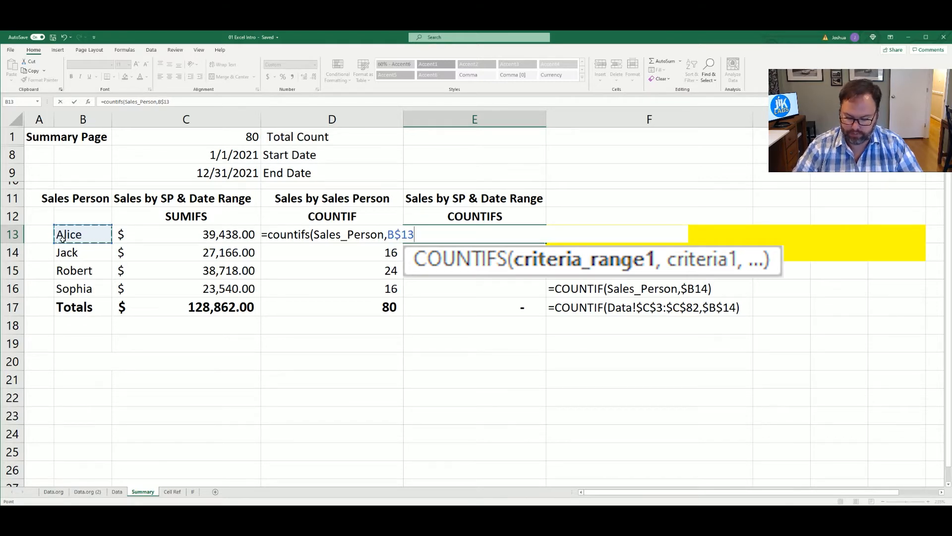
pyautogui.press('f4')
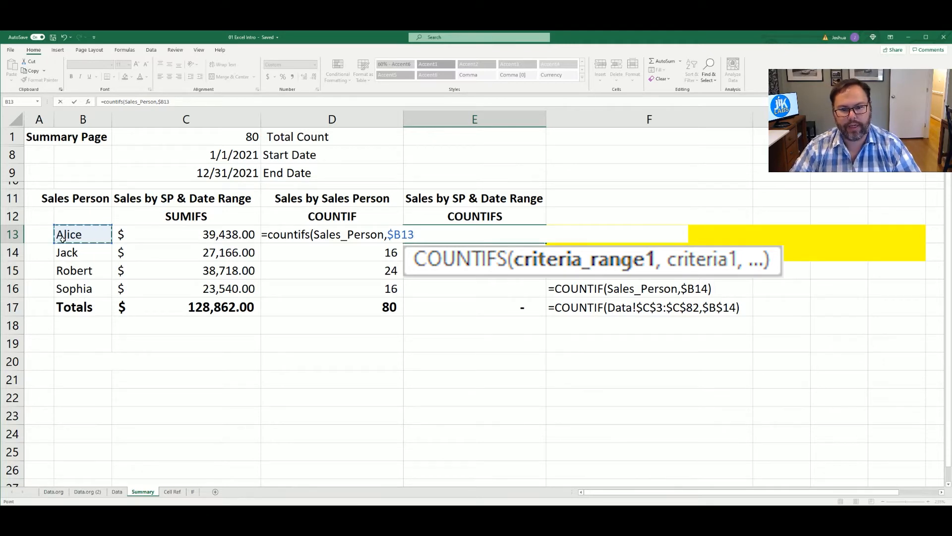
pyautogui.write(',')
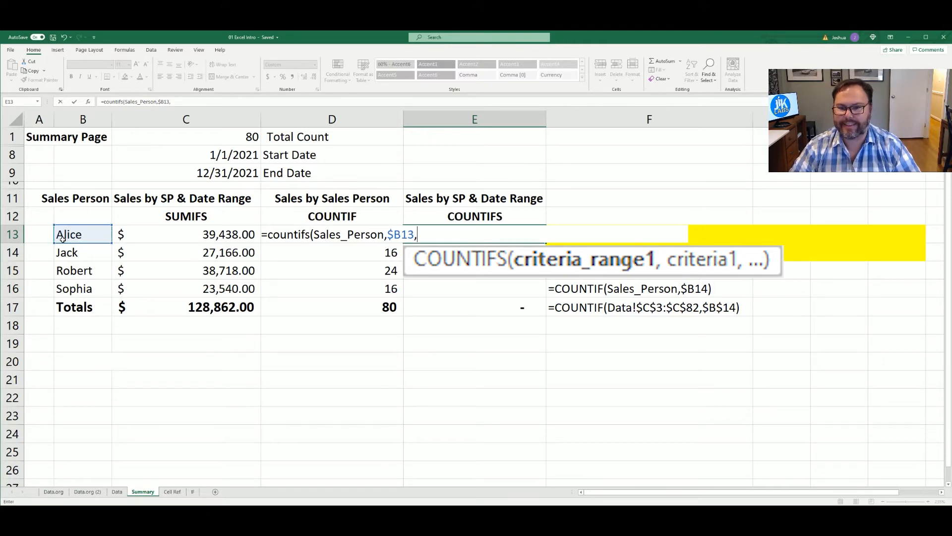
# Step: Add the Date criterion ">="&$C$8 using the start date as an absolute lower bound
pyautogui.write('Da')
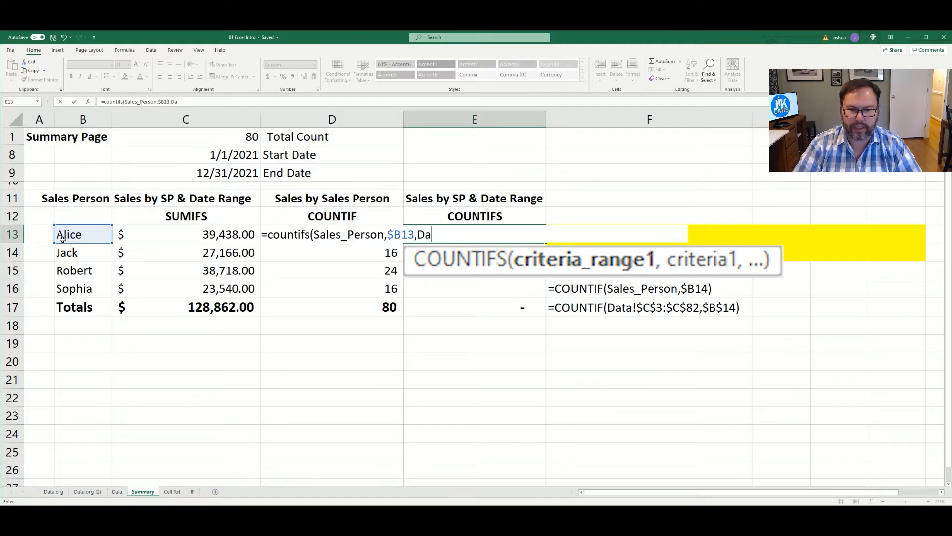
pyautogui.write('te')
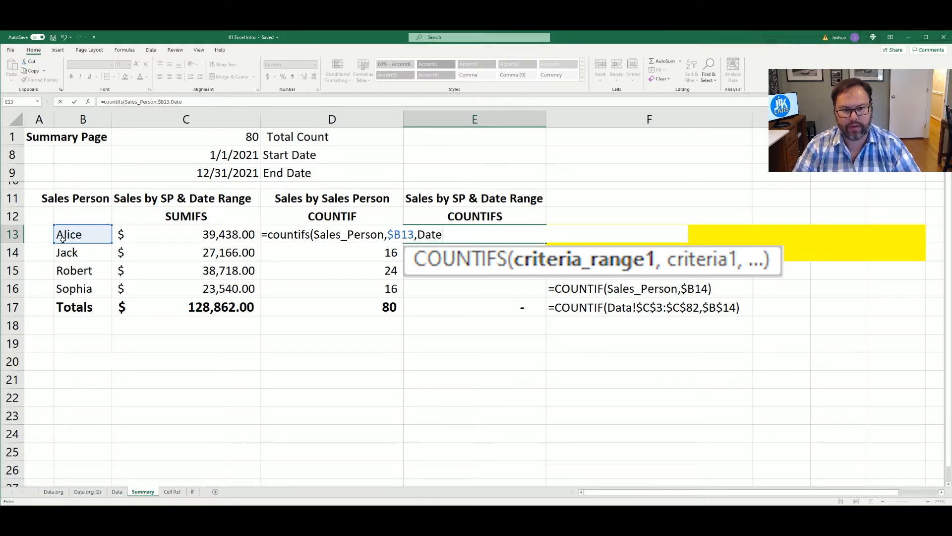
pyautogui.write('"')
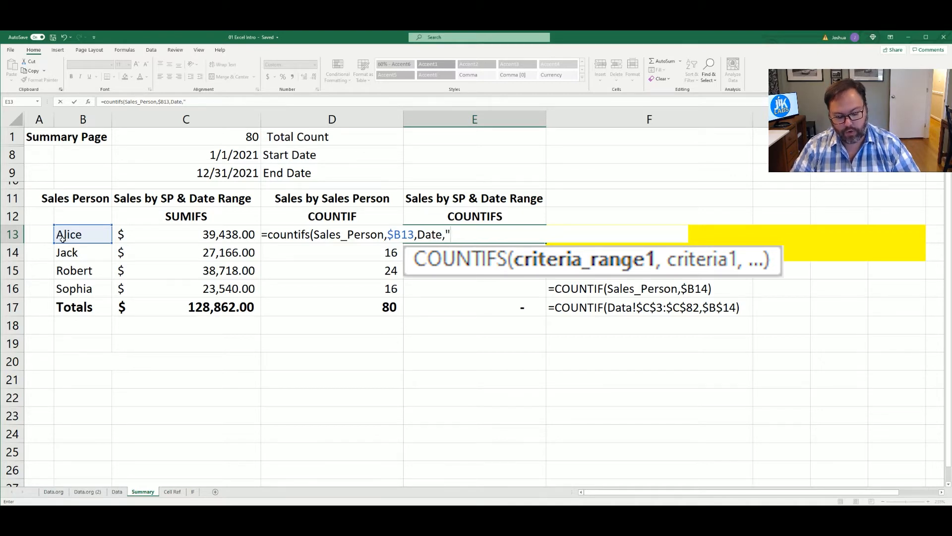
pyautogui.write('>=')
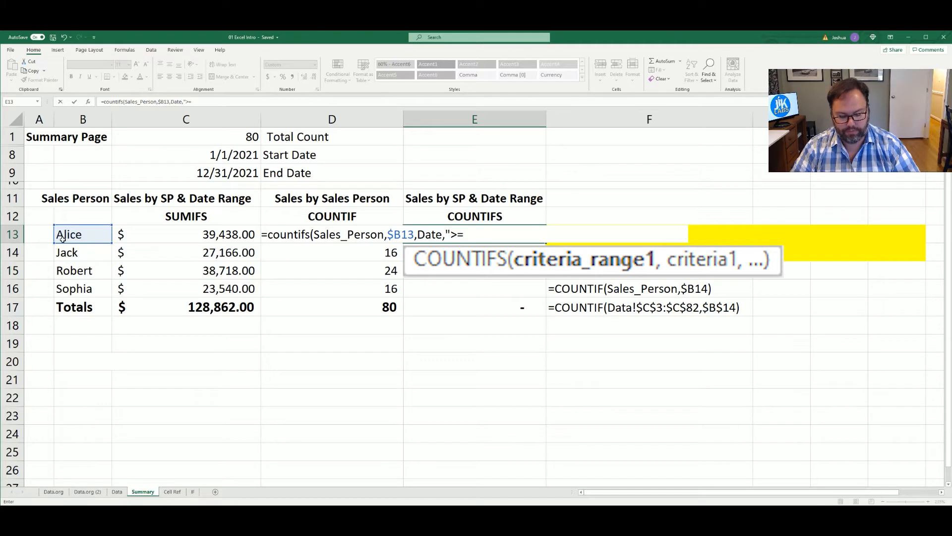
pyautogui.write('"')
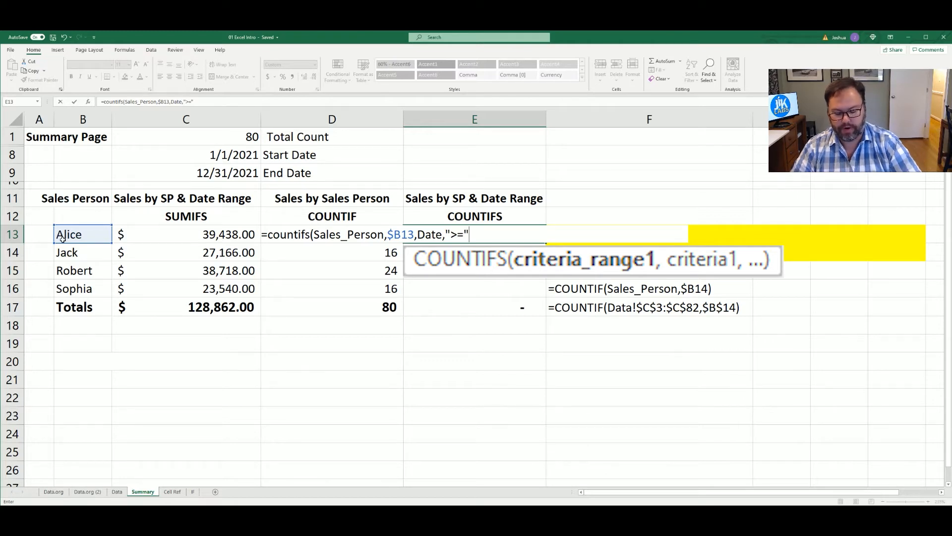
pyautogui.write('&')
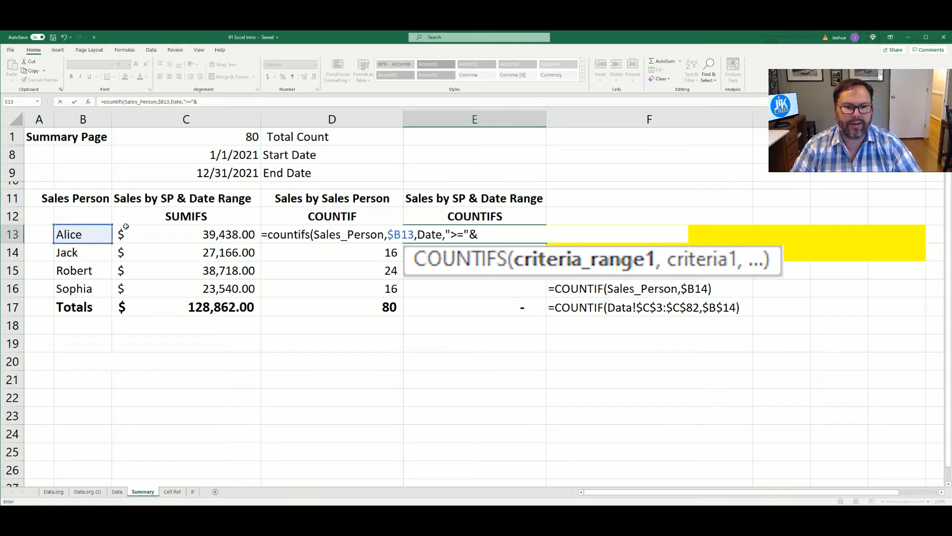
pyautogui.click(186, 155)
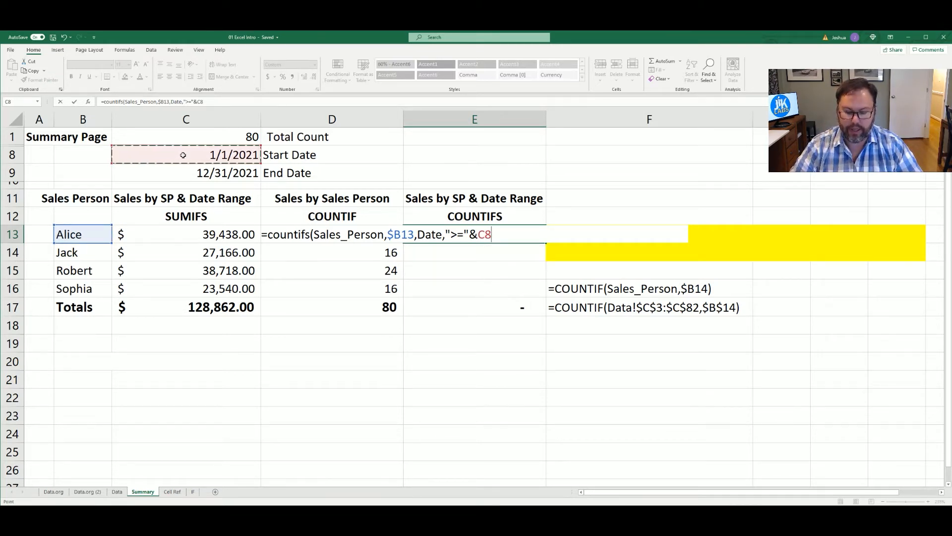
pyautogui.press('f4')
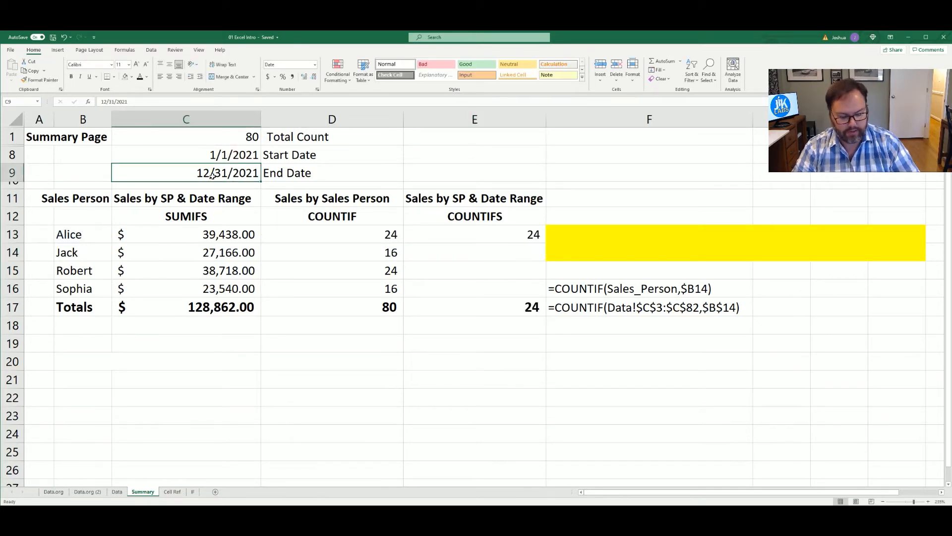
pyautogui.write('1/2/')
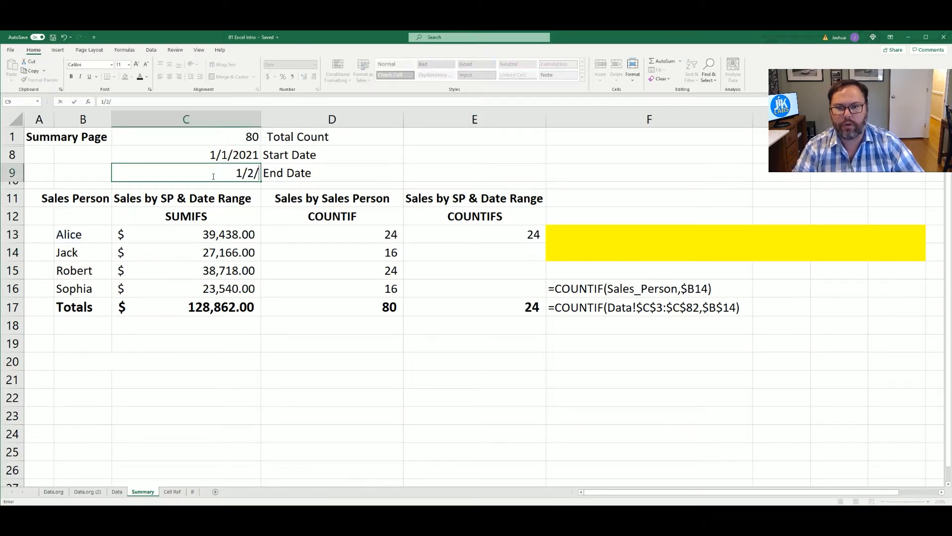
pyautogui.write('2021')
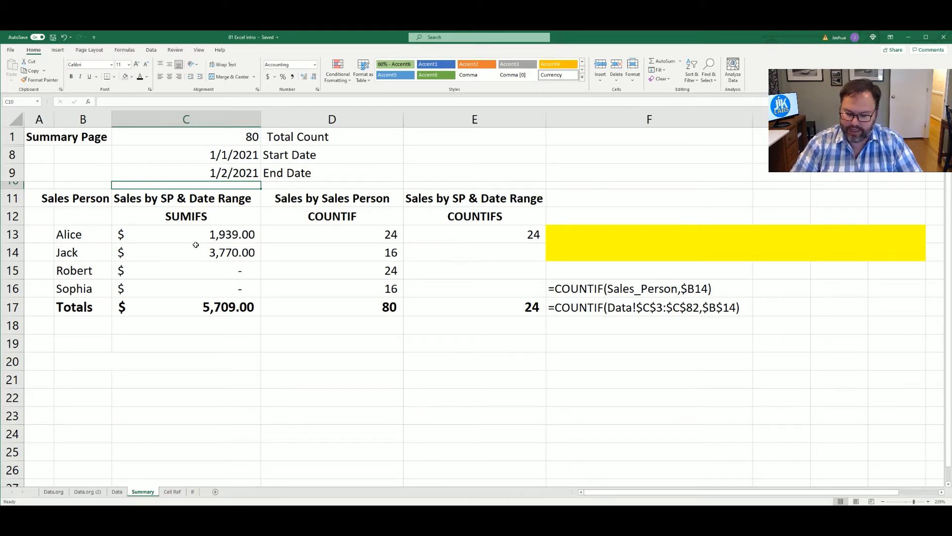
pyautogui.write('12/31/2021')
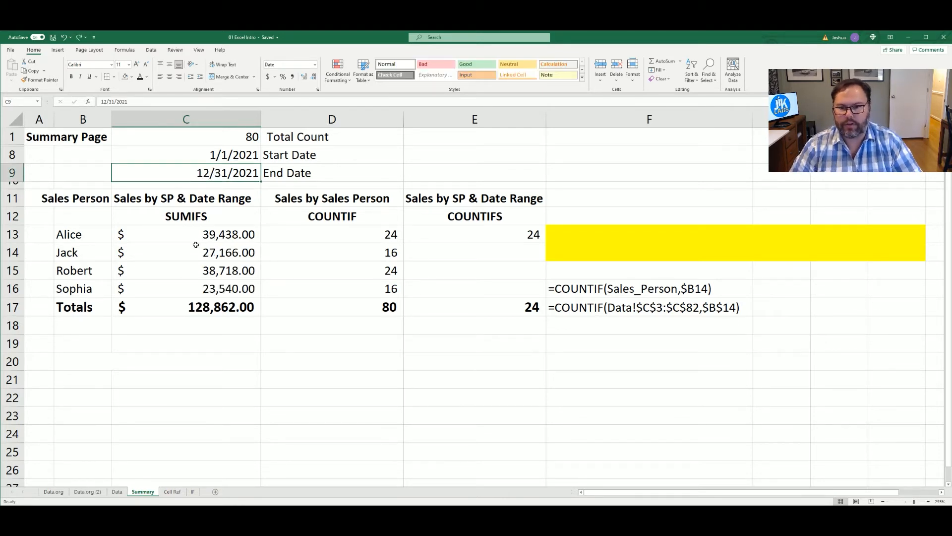
pyautogui.click(474, 234)
pyautogui.write('=COUNTIFS(Sales_Person,$B13,Date,">="&$C$8')
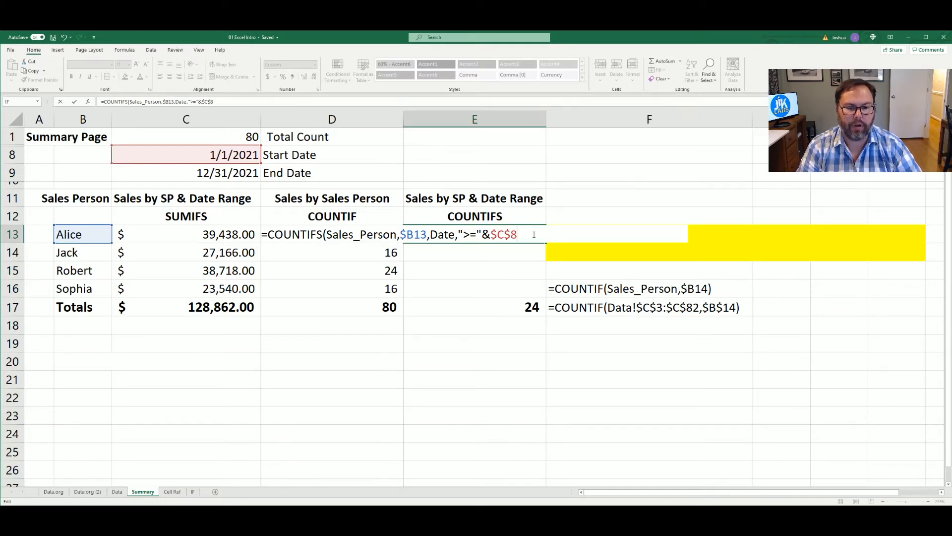
# Step: Append ,Date,"<="&$C$9) as the end-date upper bound and confirm; Alice still shows 24
pyautogui.write(',')
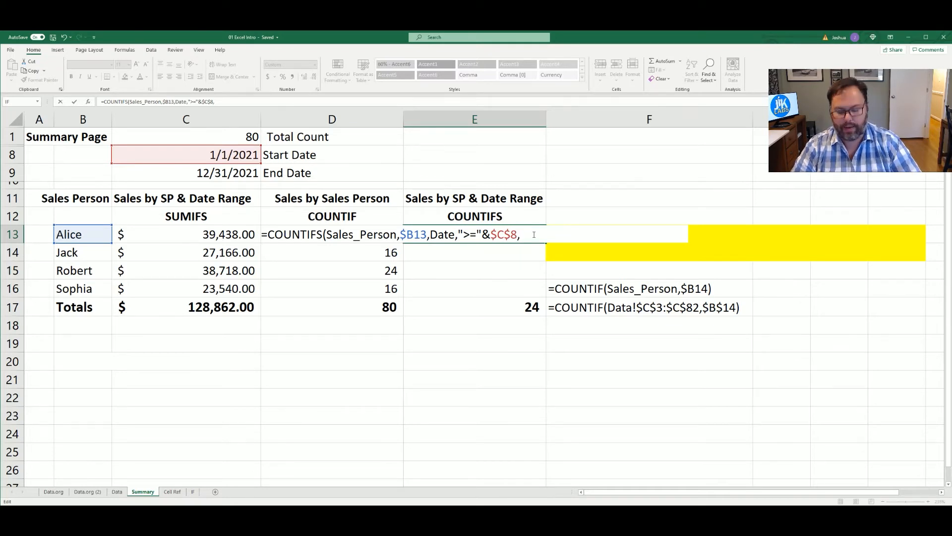
pyautogui.write('Date')
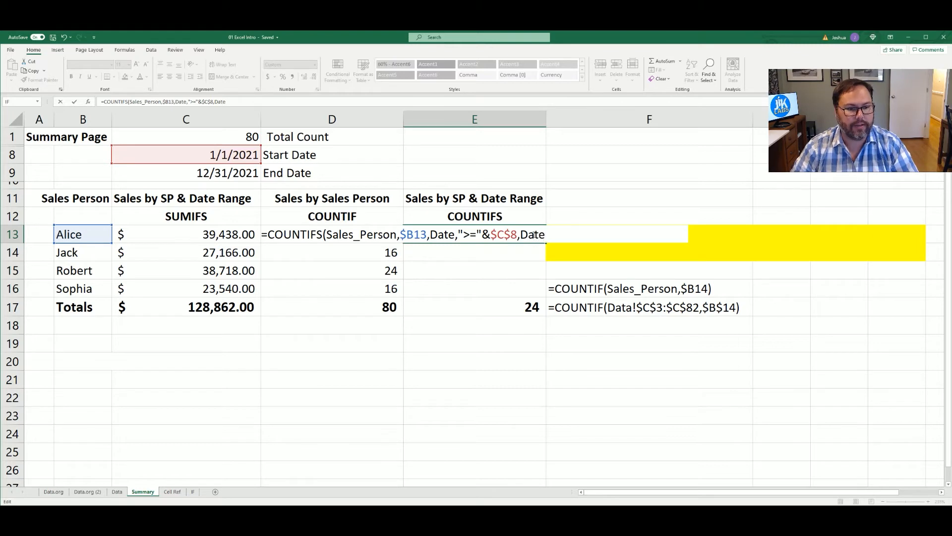
pyautogui.write(',')
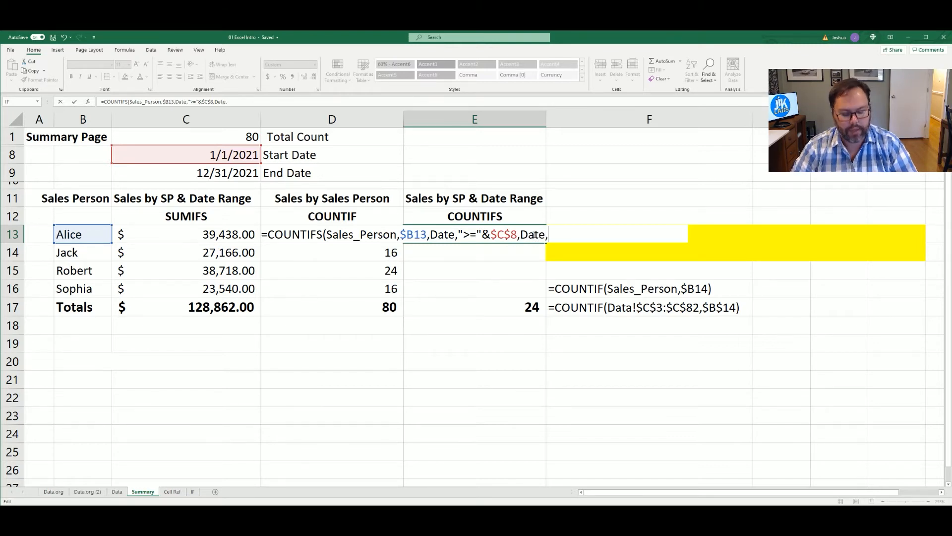
pyautogui.write('"')
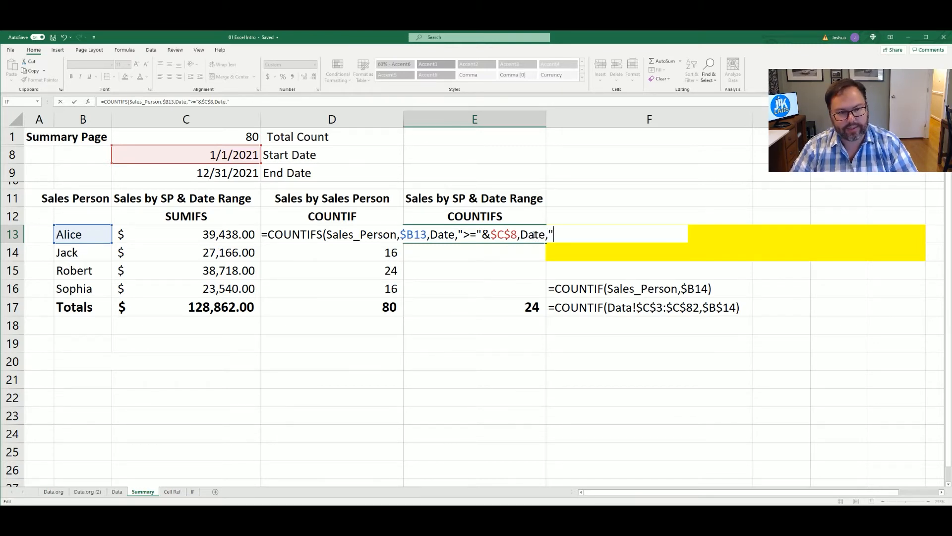
pyautogui.write('<="')
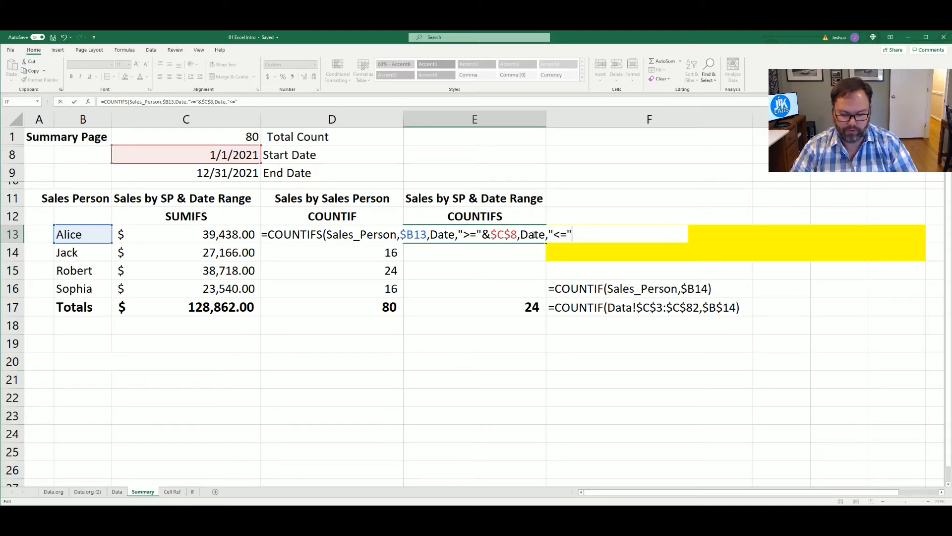
pyautogui.write('&C9')
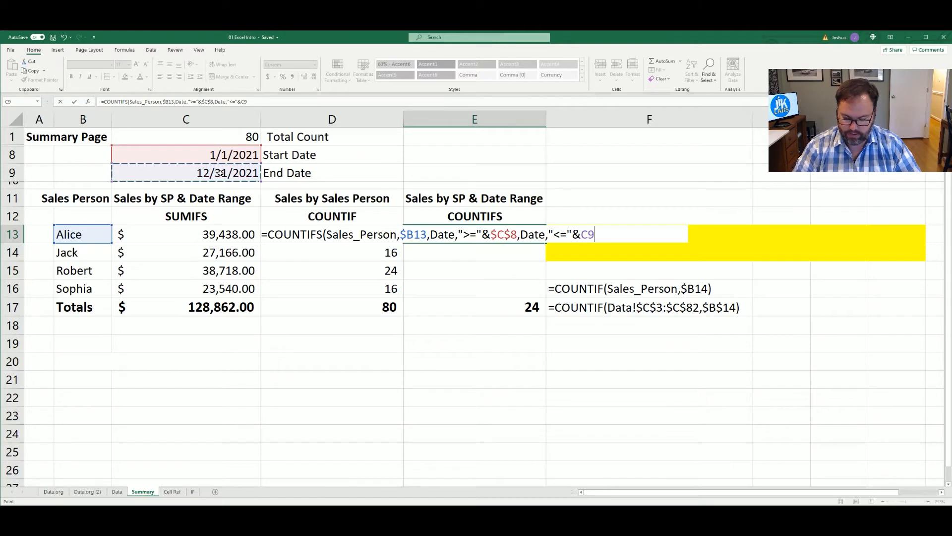
pyautogui.press('f4')
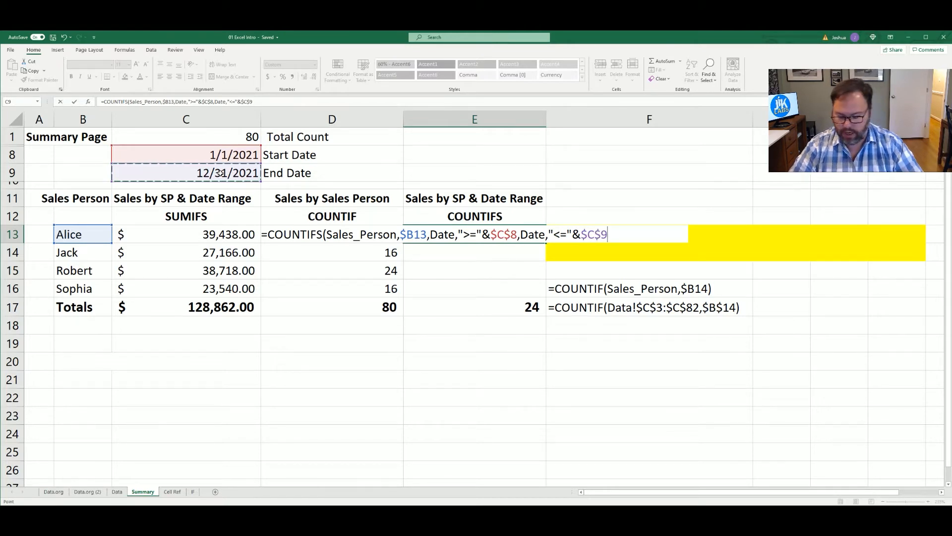
pyautogui.write(')')
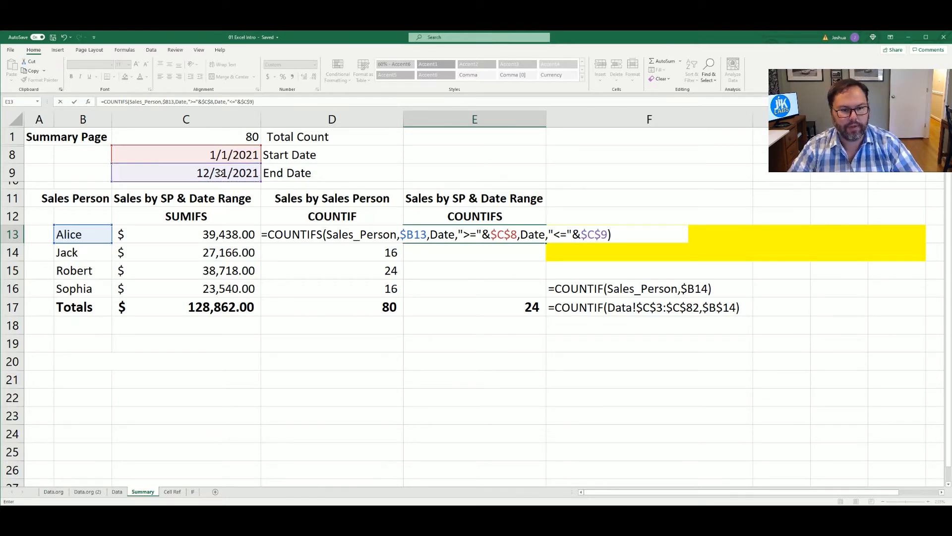
pyautogui.press('Return')
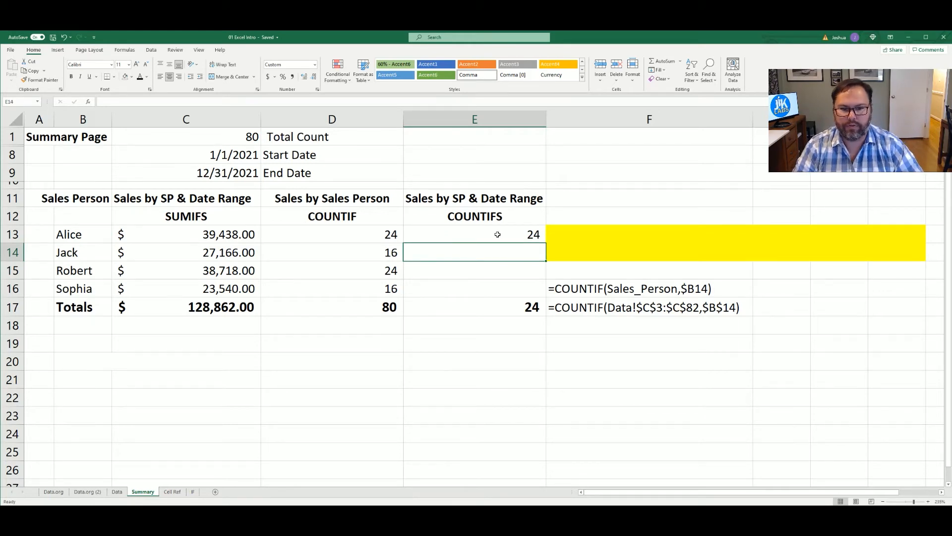
# Step: Copy Alice's COUNTIFS down, check the total, and look up the last date on the Data sheet
pyautogui.click(474, 234)
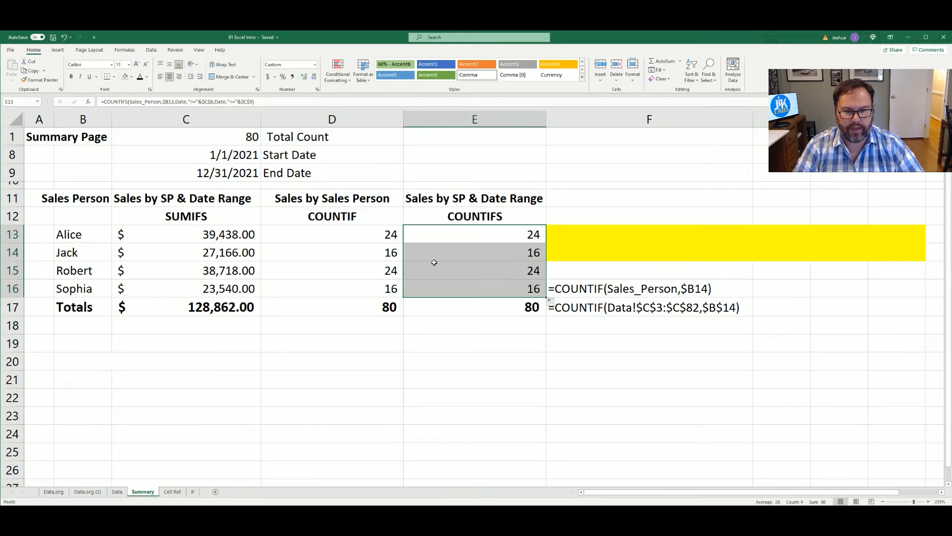
pyautogui.moveTo(466, 314)
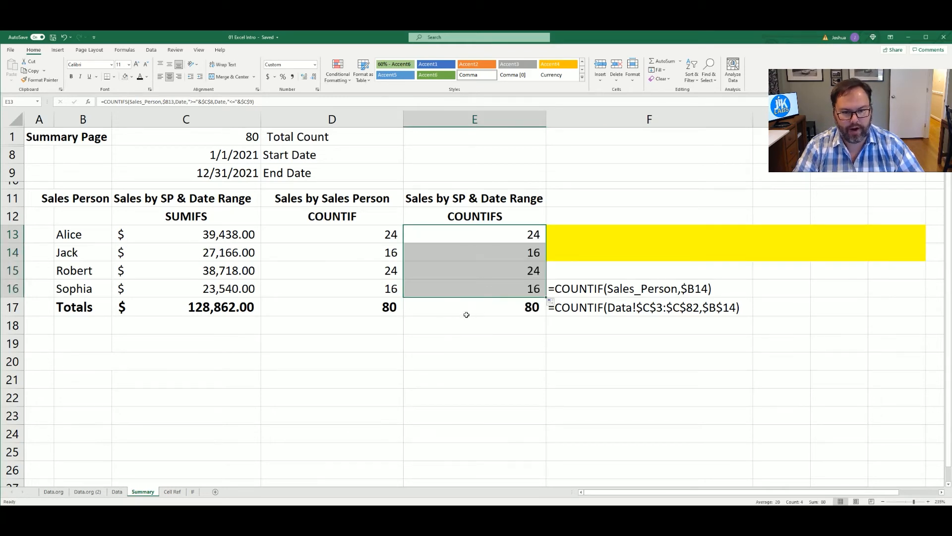
pyautogui.click(475, 306)
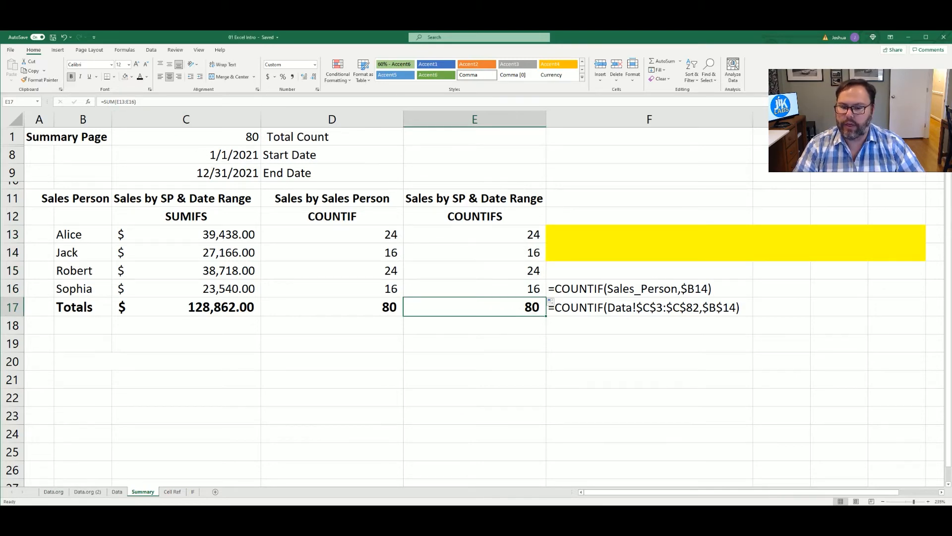
pyautogui.click(116, 491)
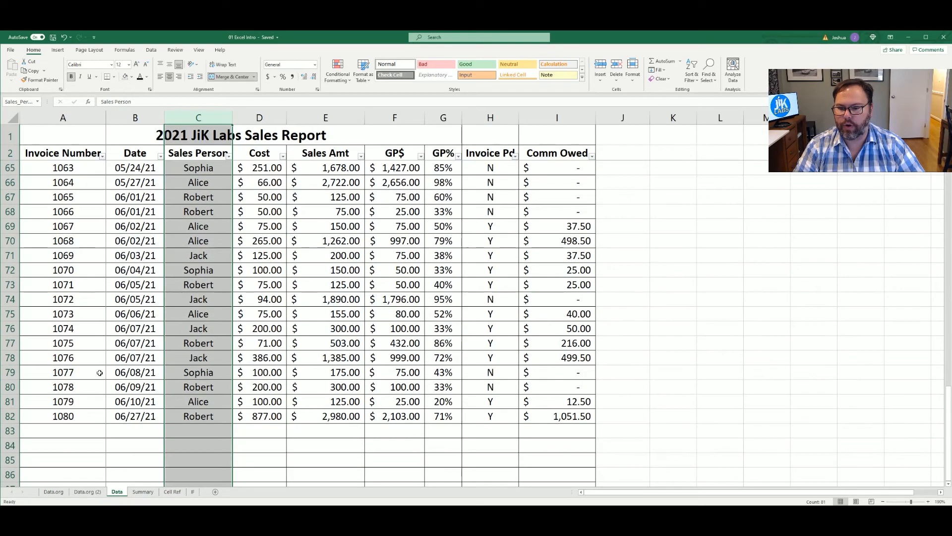
pyautogui.click(134, 415)
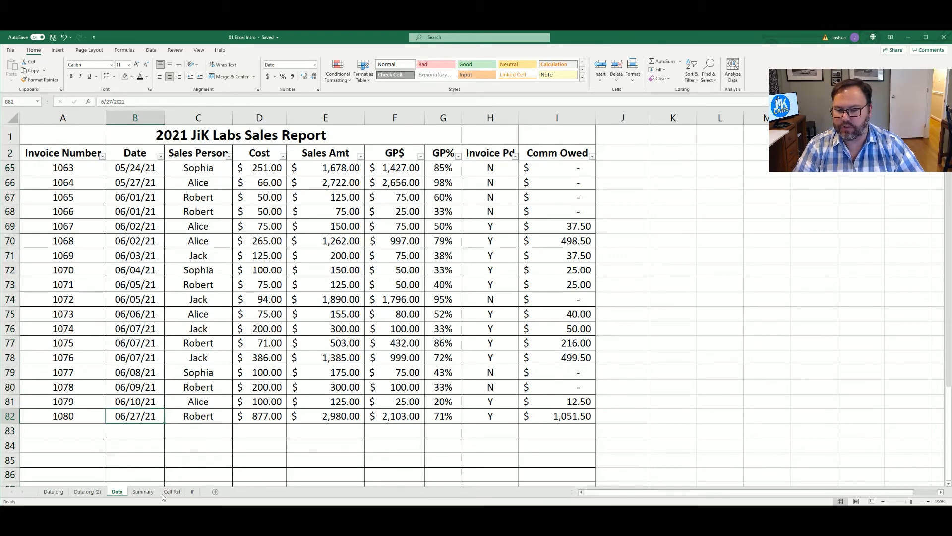
pyautogui.click(143, 491)
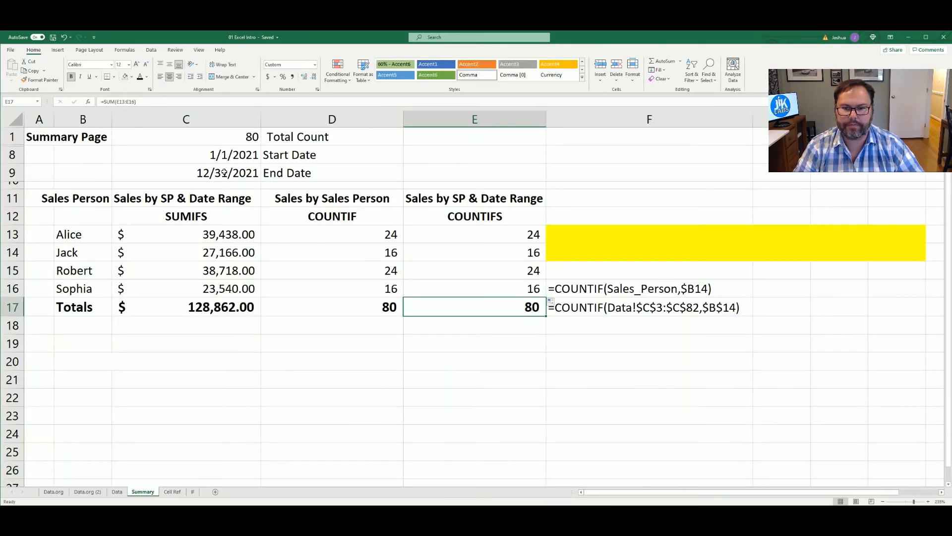
# Step: Set the End Date in C9 to 3/1/2021 so the date-range counts total 30
pyautogui.click(185, 172)
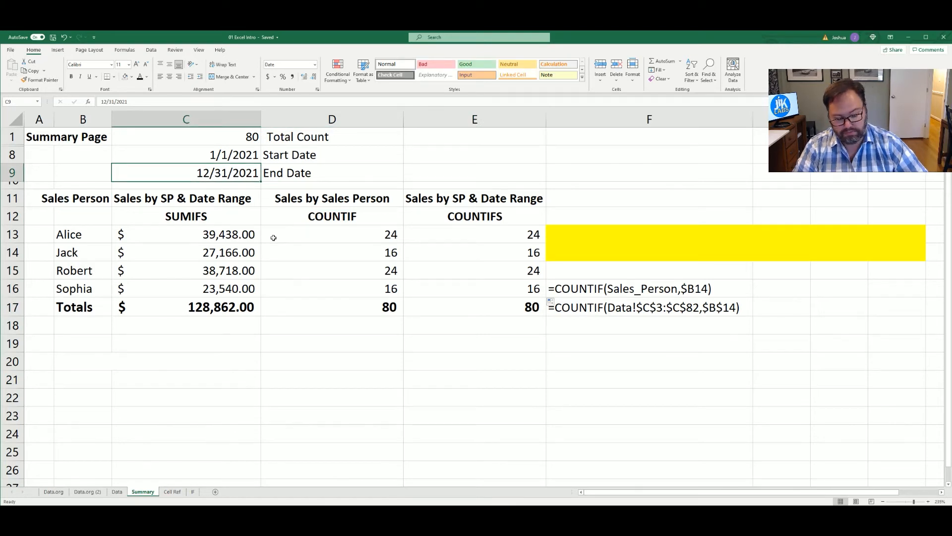
pyautogui.write('3')
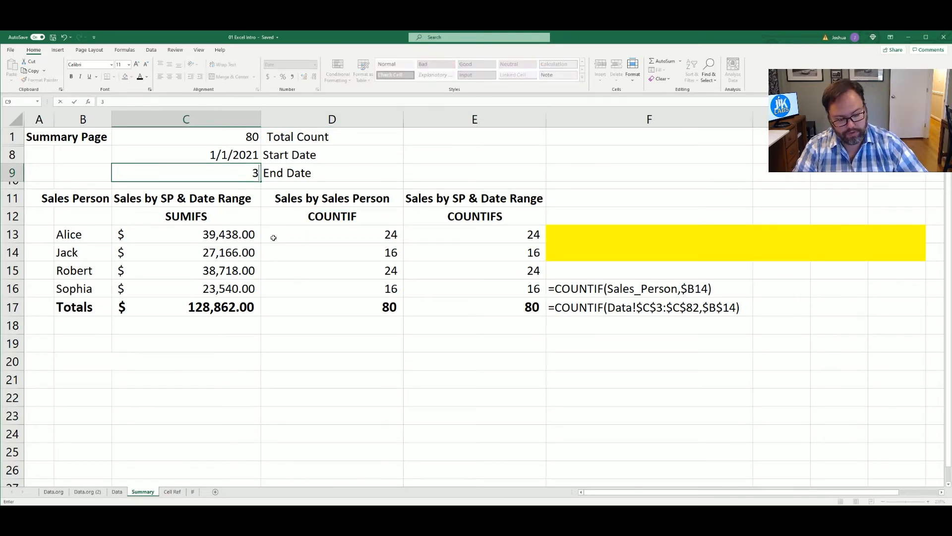
pyautogui.write('/1/2021')
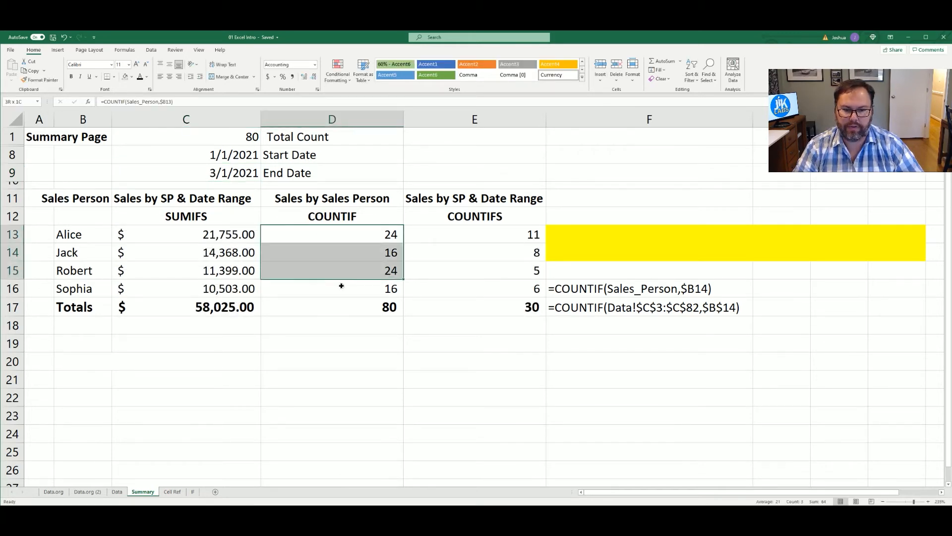
# Step: Review Alice's COUNTIF and COUNTIFS results, then note the formulas as text in yellow cell F13
pyautogui.click(331, 234)
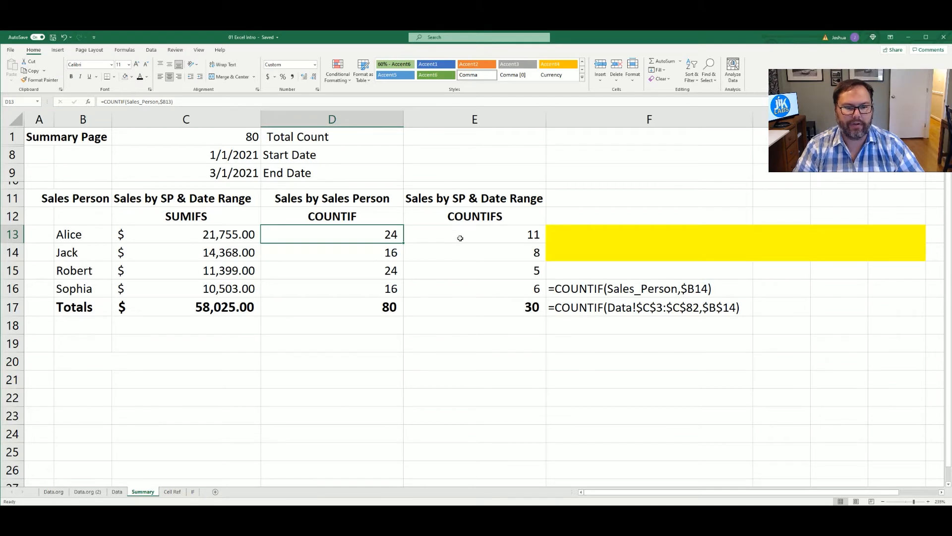
pyautogui.moveTo(299, 239)
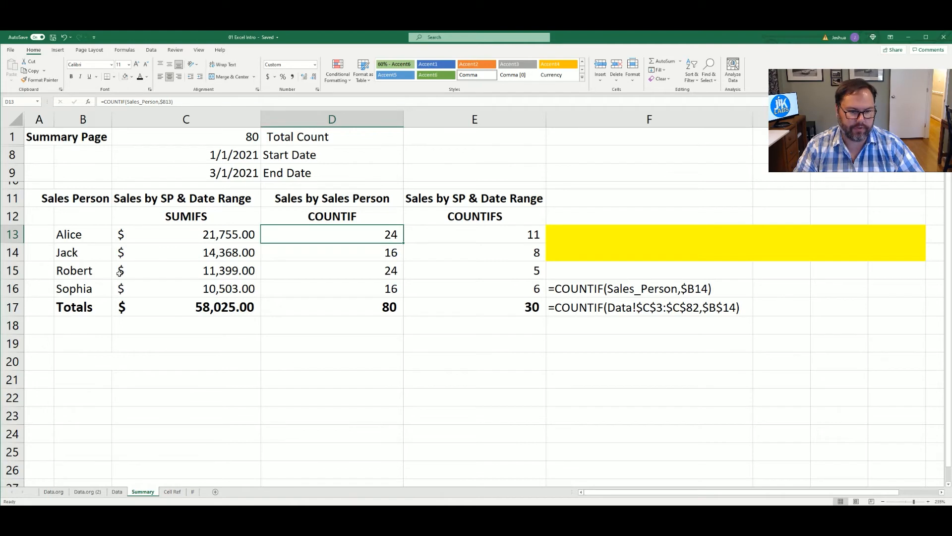
pyautogui.click(475, 235)
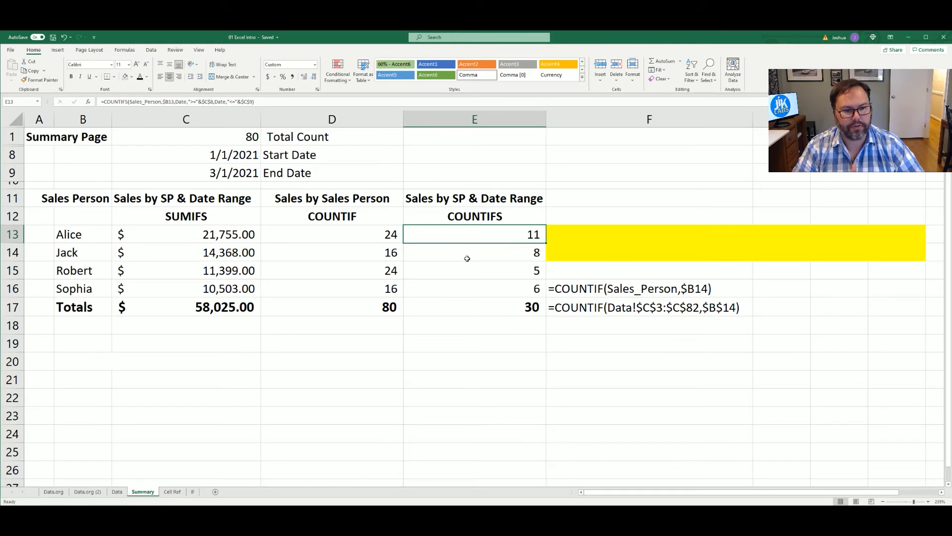
pyautogui.click(474, 307)
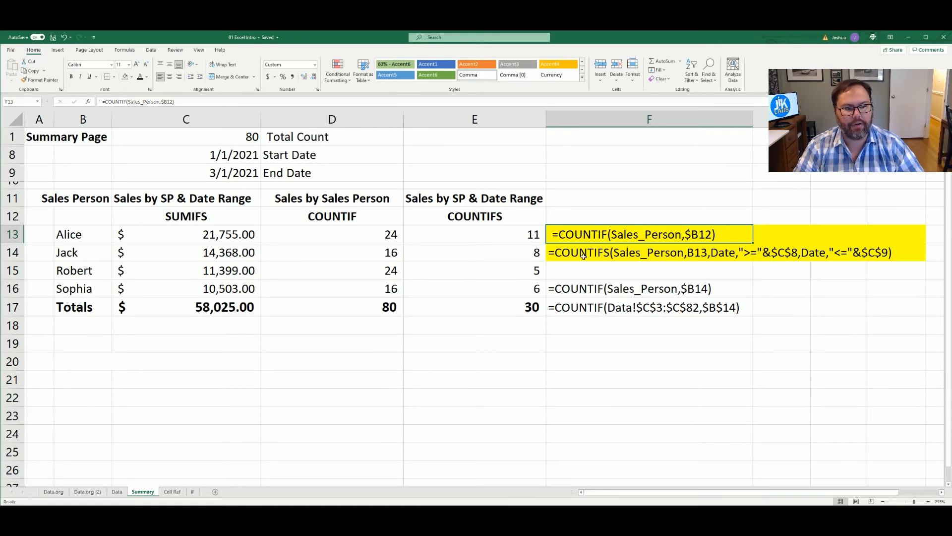
pyautogui.moveTo(606, 264)
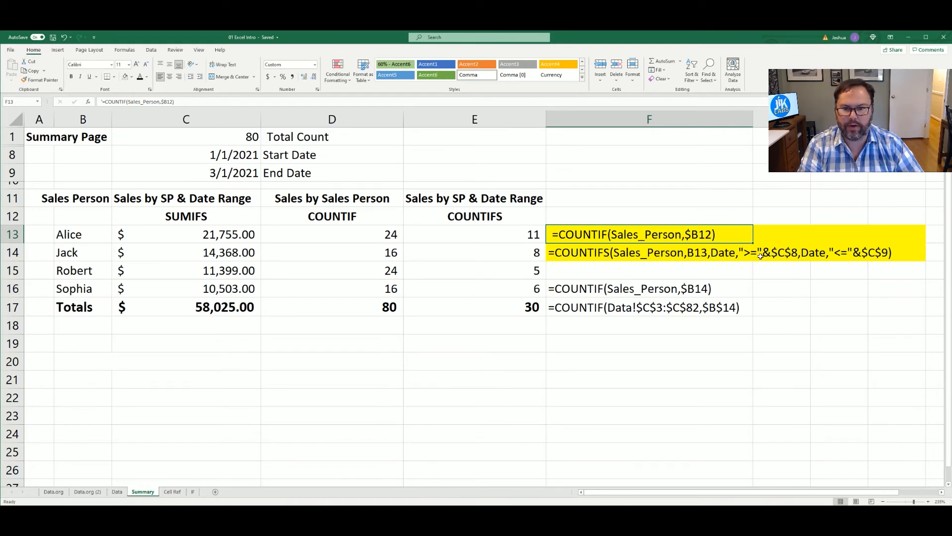
pyautogui.moveTo(807, 262)
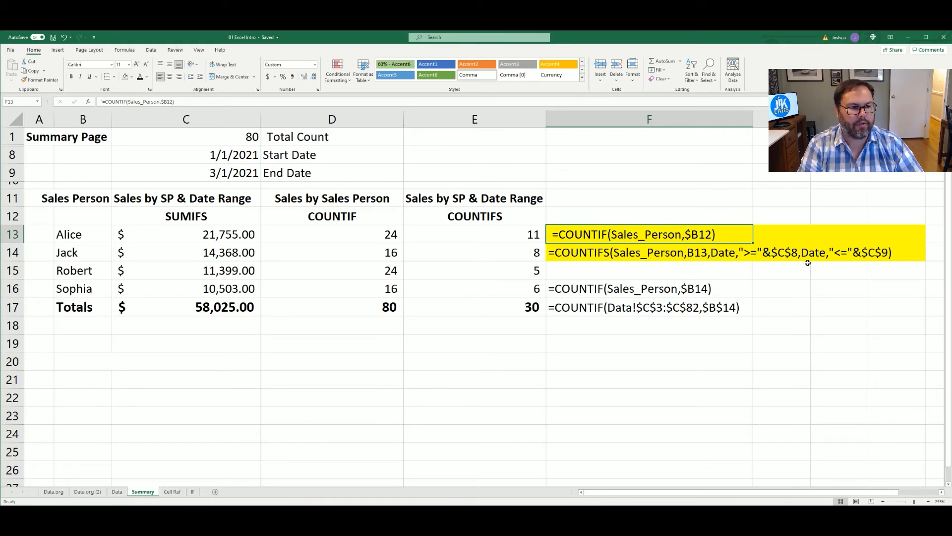
pyautogui.moveTo(810, 255)
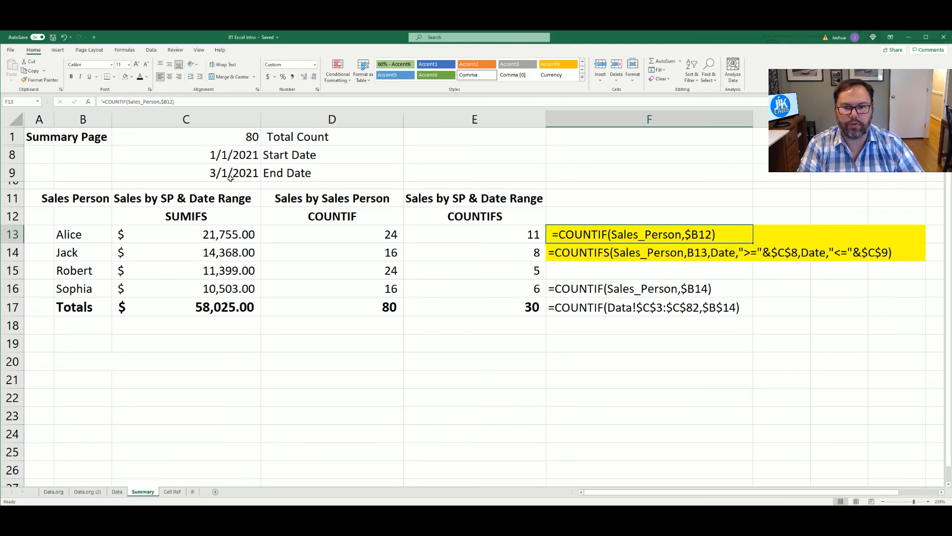
# Step: Restore End Date C9 to 12/31/2021 so both columns total 80, and edit the F13 note to reference $B13
pyautogui.click(186, 173)
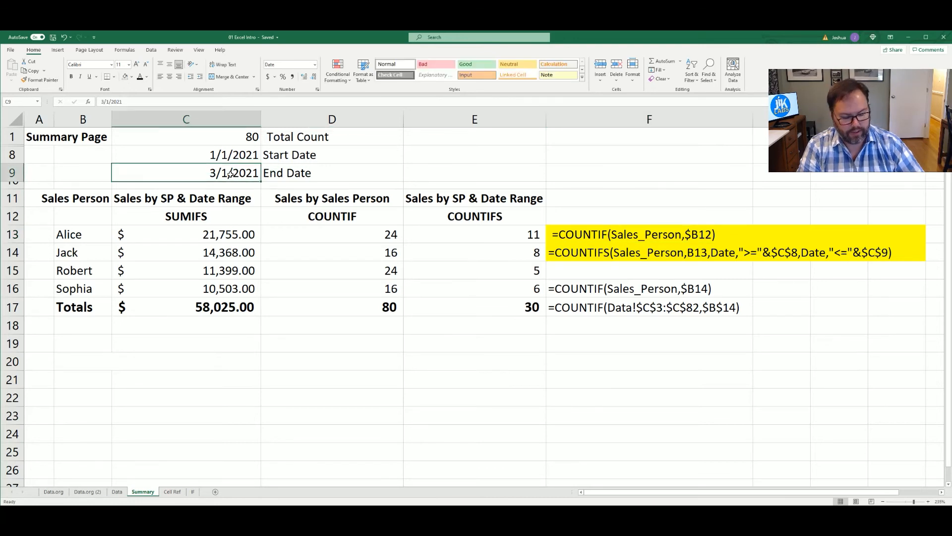
pyautogui.write('12/31/')
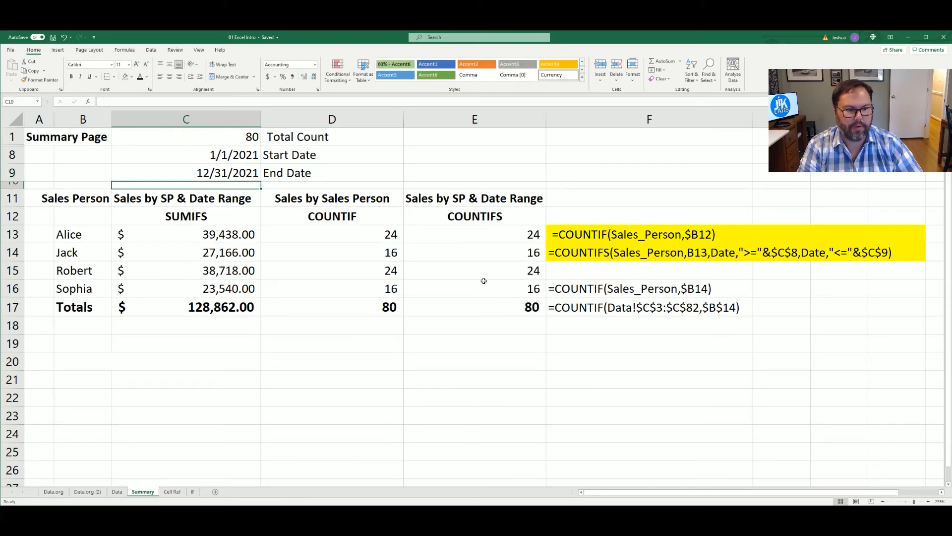
pyautogui.moveTo(452, 274)
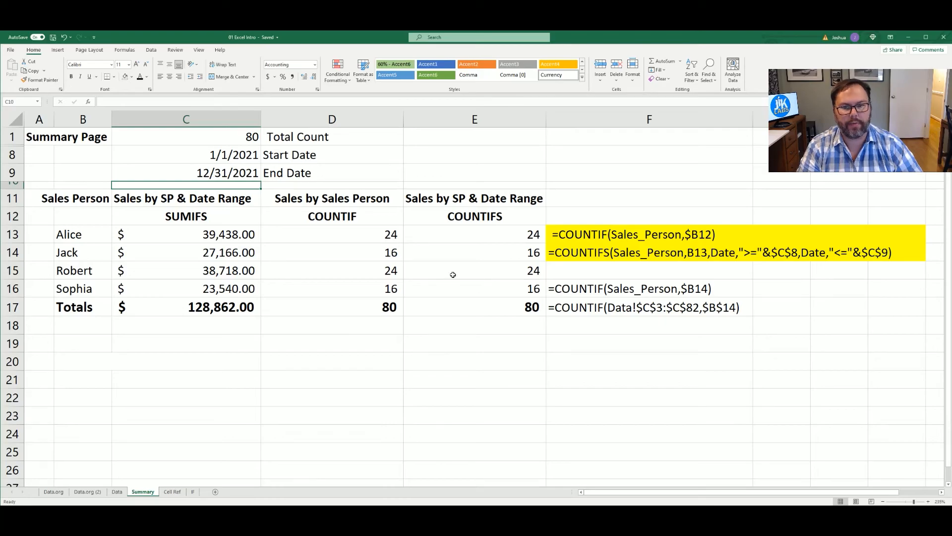
pyautogui.click(650, 252)
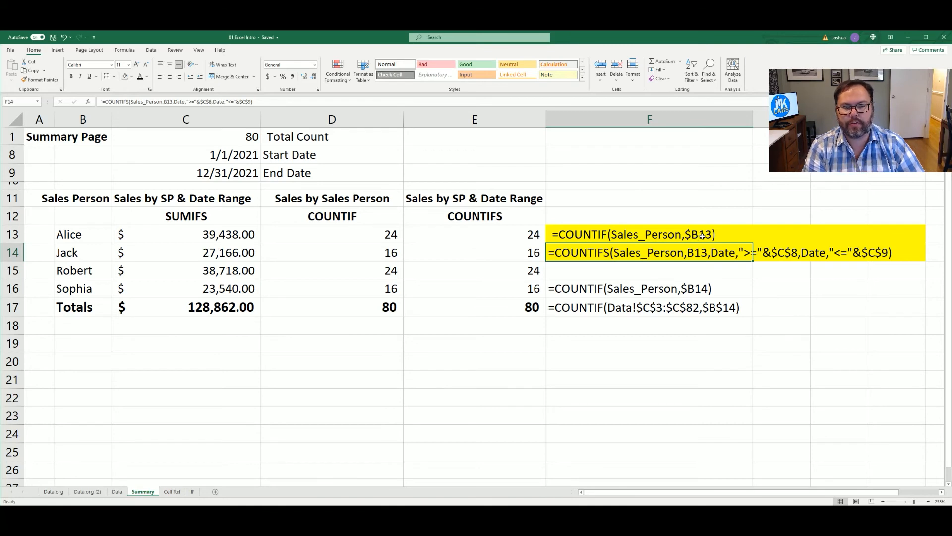
pyautogui.click(631, 235)
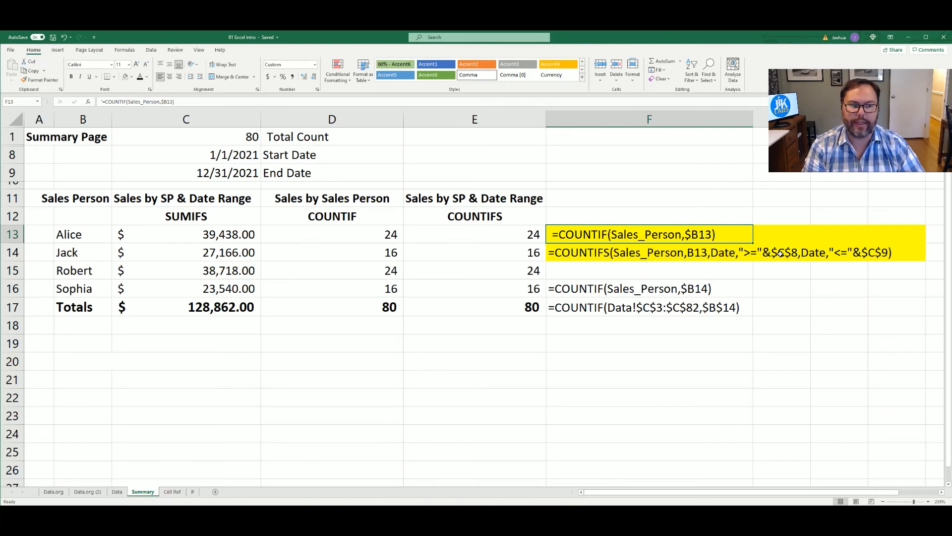
pyautogui.moveTo(713, 266)
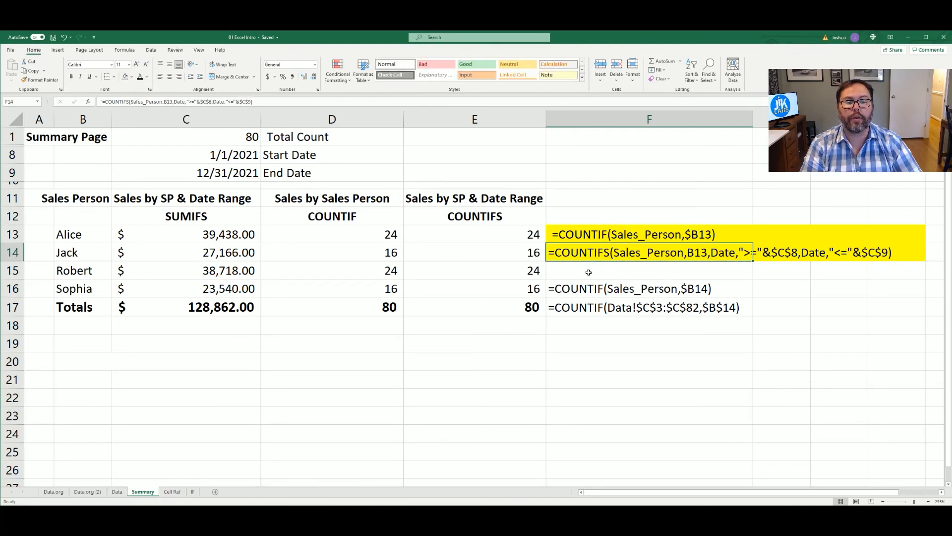
# Step: Review the F13 note reading =COUNTIF(Sales_Person,$B12) beside the 80 totals
pyautogui.click(649, 235)
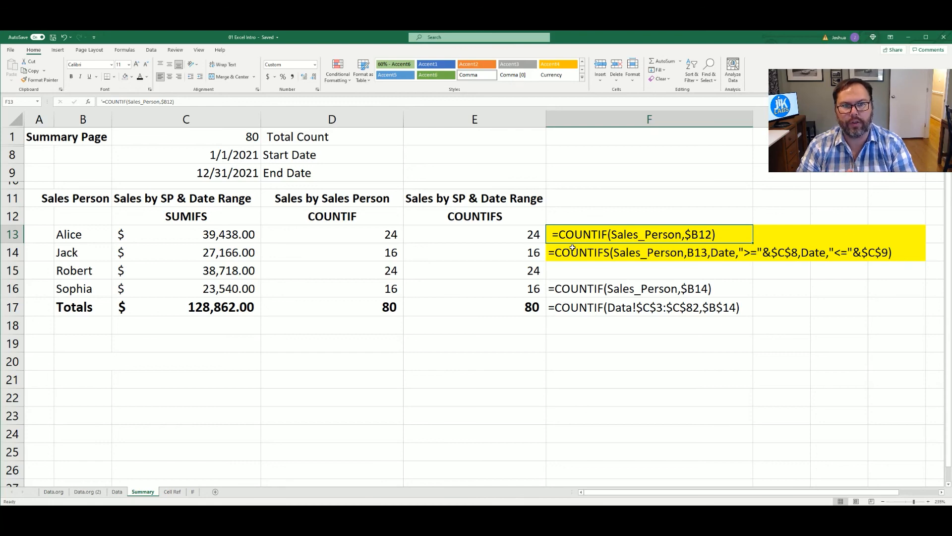
pyautogui.moveTo(534, 363)
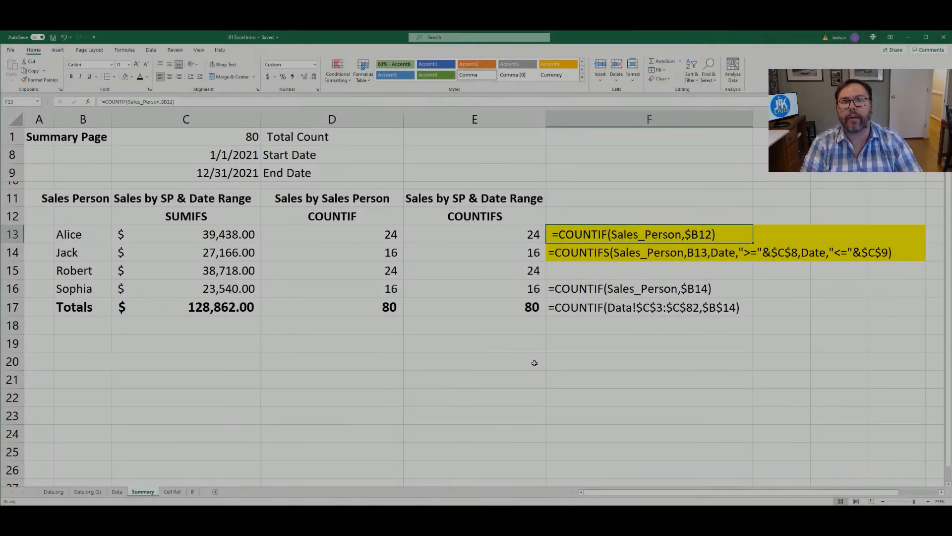